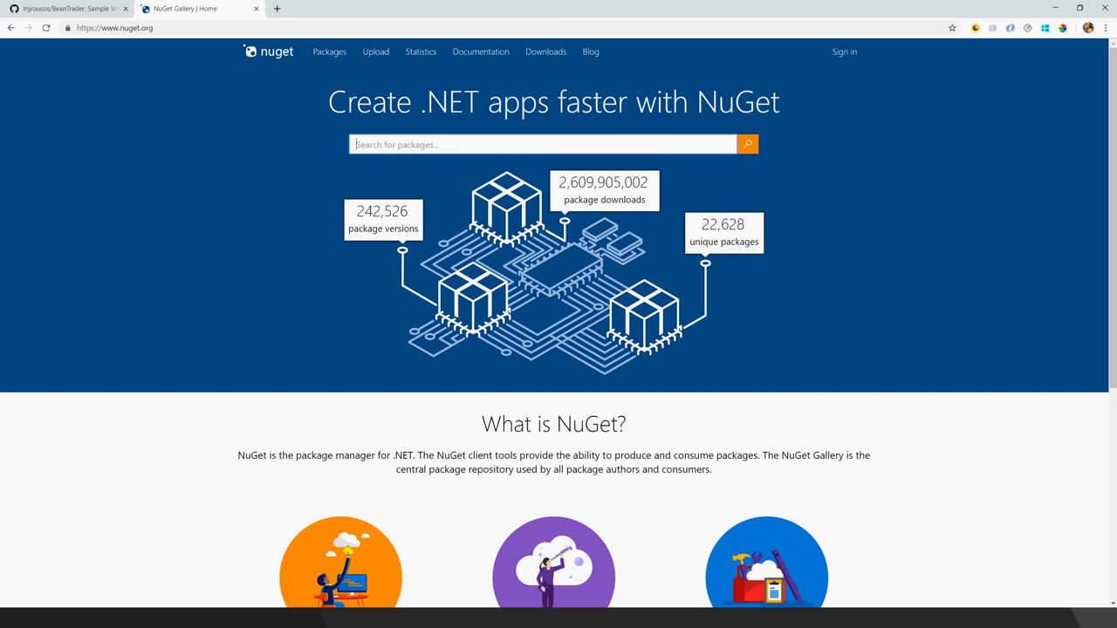
- Search nuget.org for 'microsoft.windows.compat', open Microsoft.Windows.Compatibility, and select its package title
{"action": "type", "text": "microsoft"}
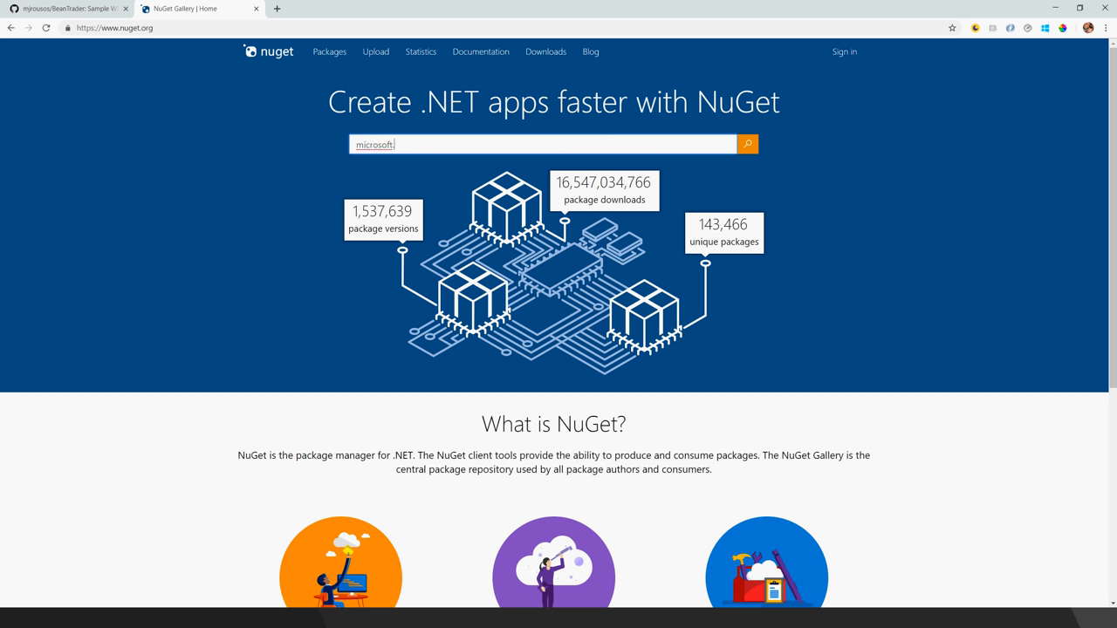
{"action": "type", "text": ".windows.compat"}
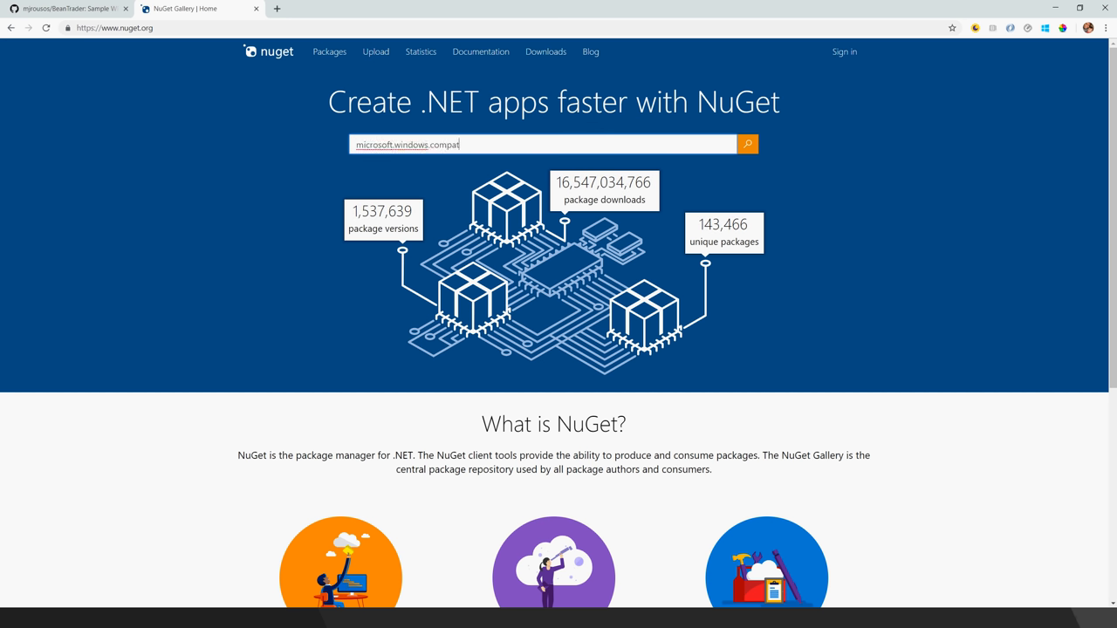
{"action": "left_click", "coordinate": [747, 144]}
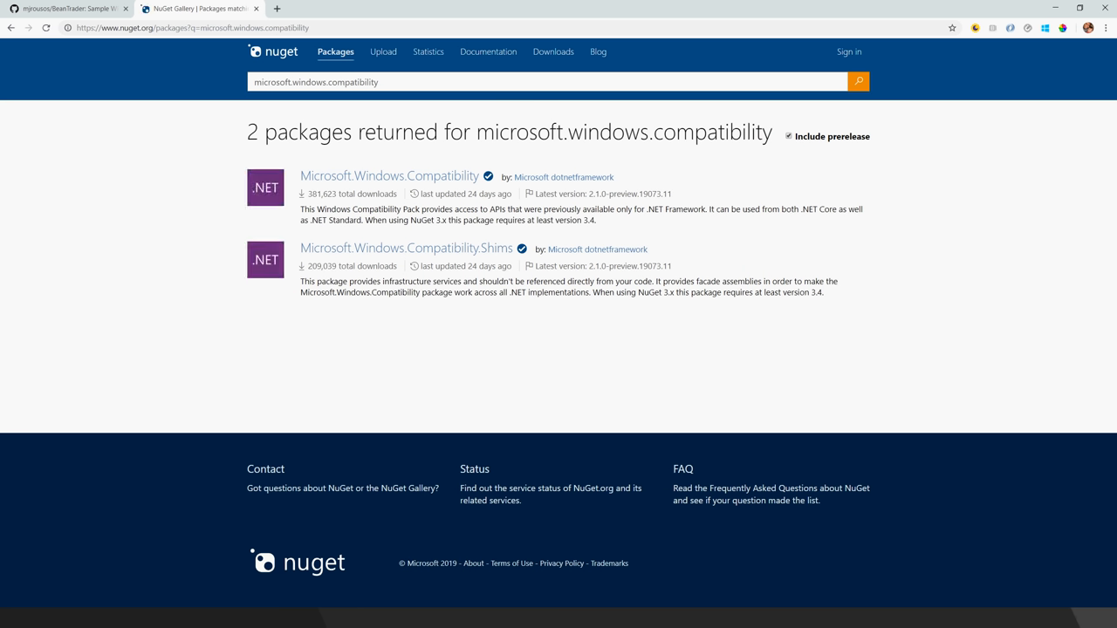
{"action": "left_click", "coordinate": [388, 175]}
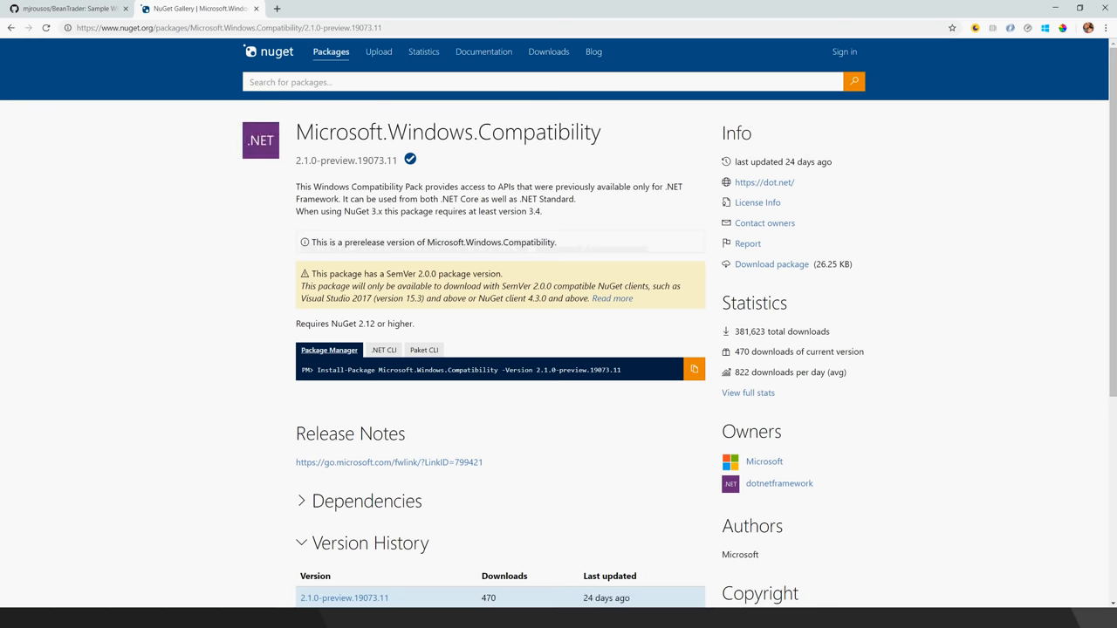
{"action": "double_click", "coordinate": [554, 131]}
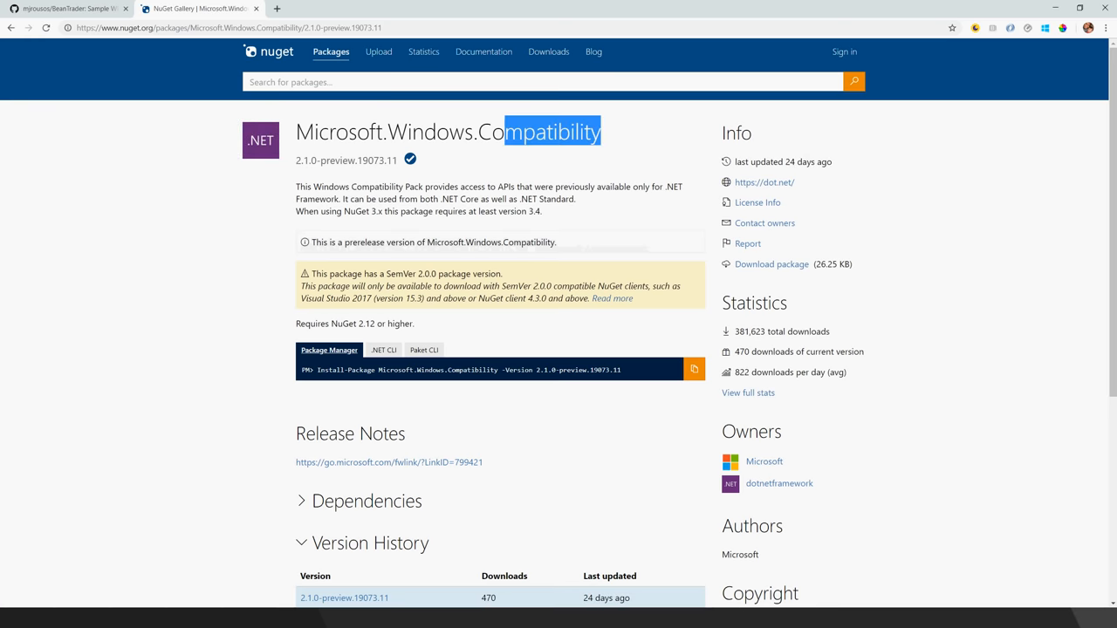
{"action": "triple_click", "coordinate": [447, 132]}
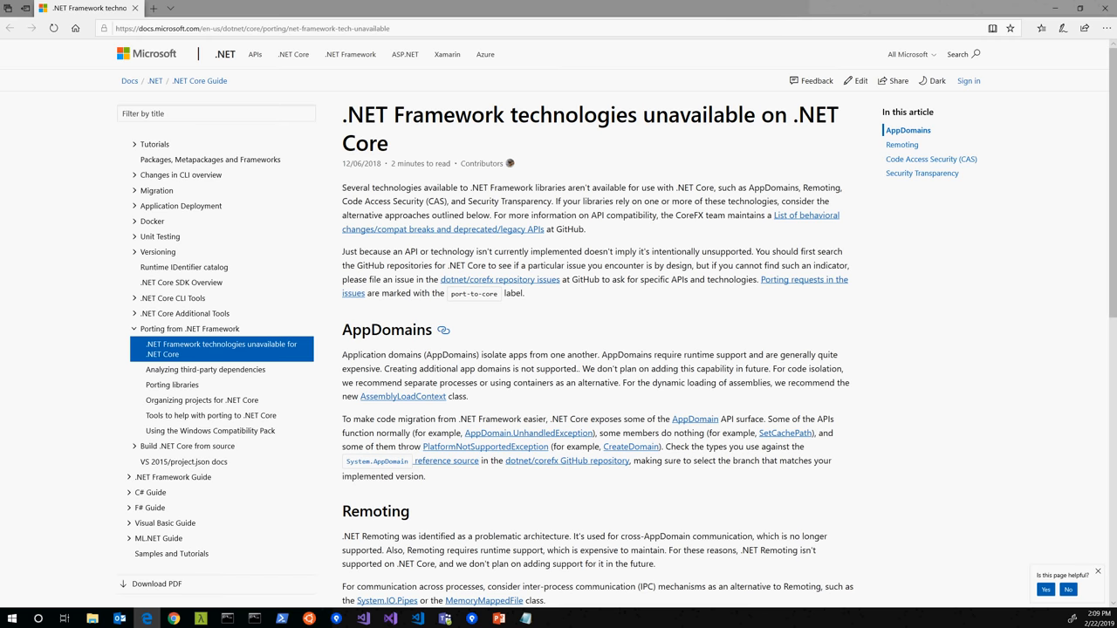
- Read the AppDomains, Remoting, CAS and Security Transparency sections, then return to the NuGet tab
{"action": "scroll", "scroll_direction": "down", "scroll_amount": 3}
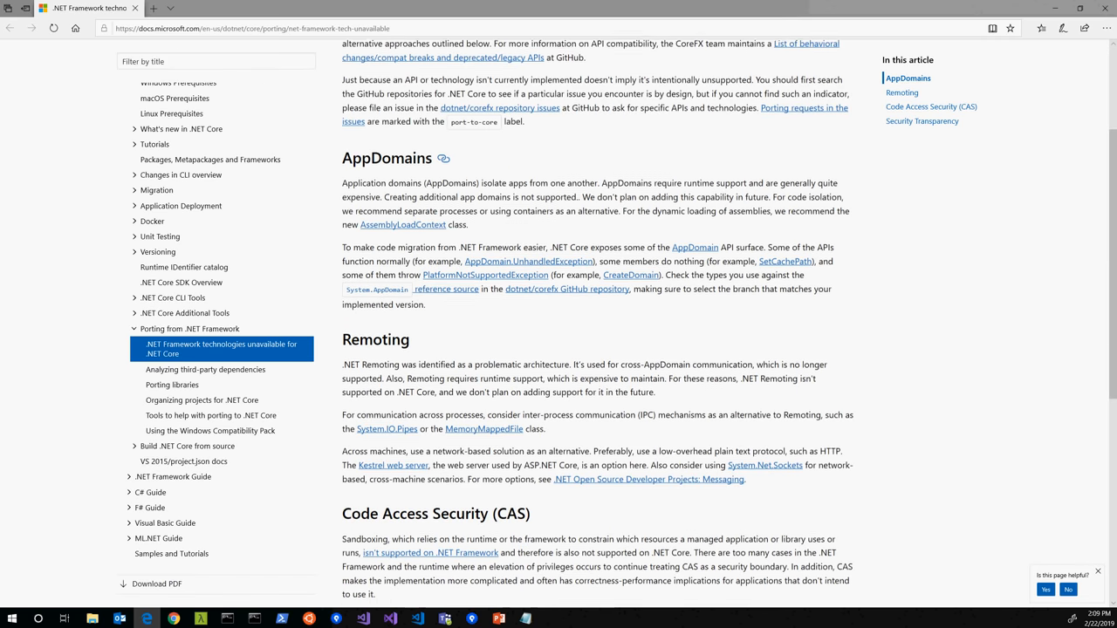
{"action": "scroll", "scroll_direction": "down", "scroll_amount": 3}
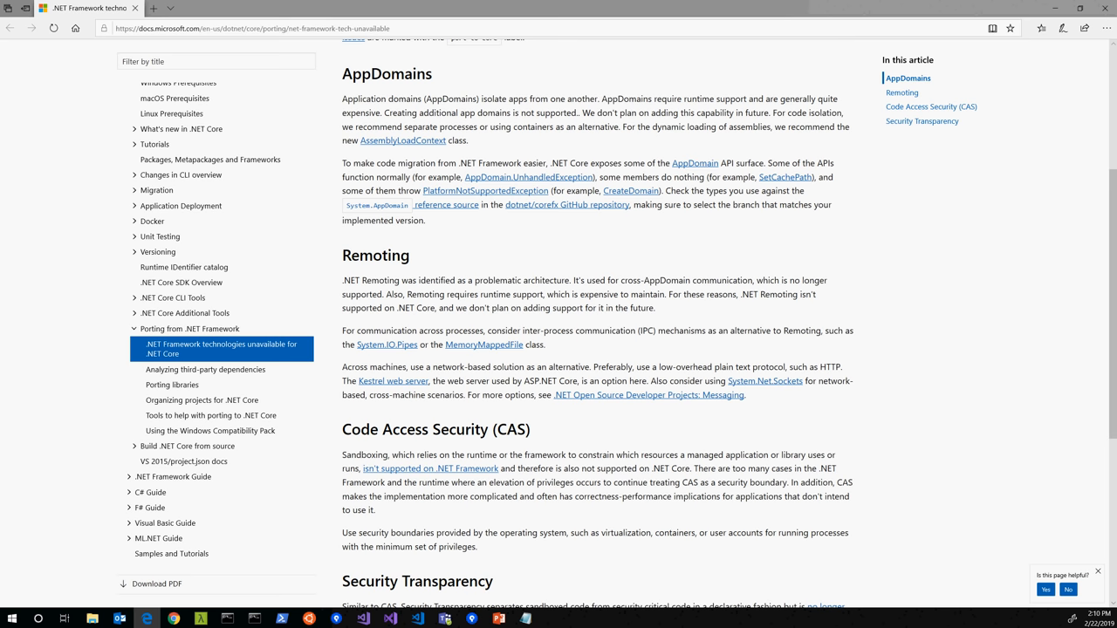
{"action": "scroll", "scroll_direction": "up", "scroll_amount": 3}
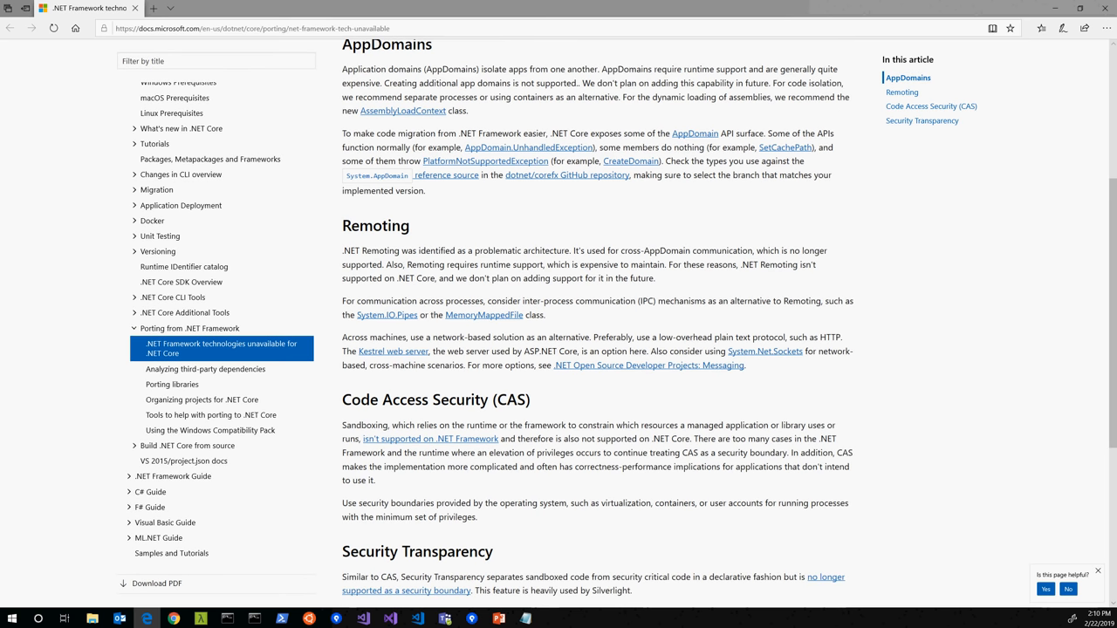
{"action": "scroll", "scroll_direction": "down", "scroll_amount": 3}
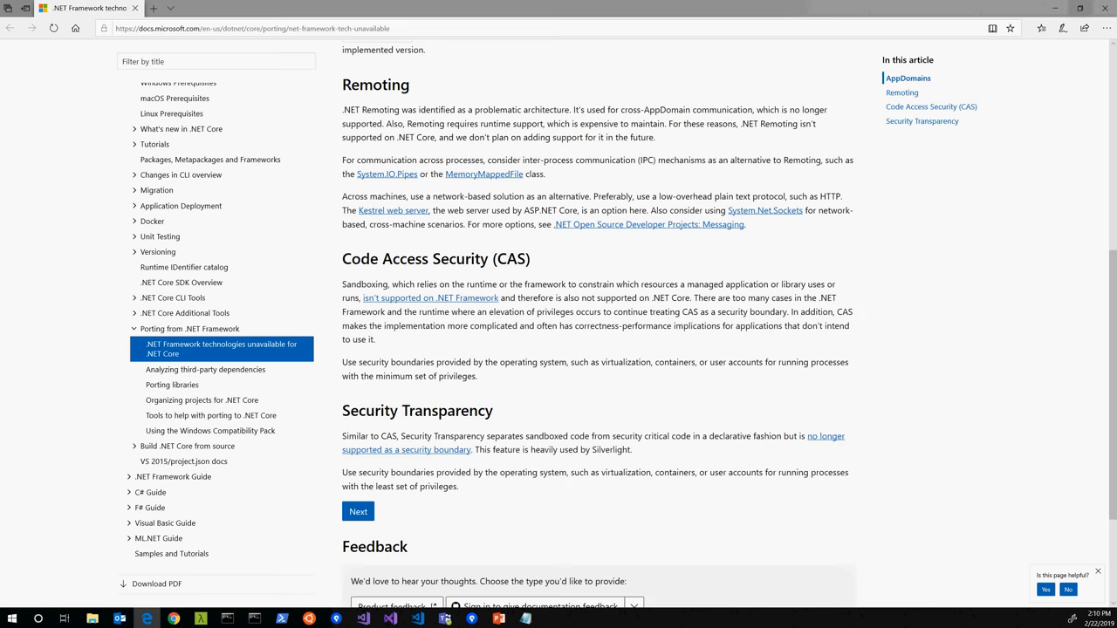
{"action": "left_click", "coordinate": [201, 8]}
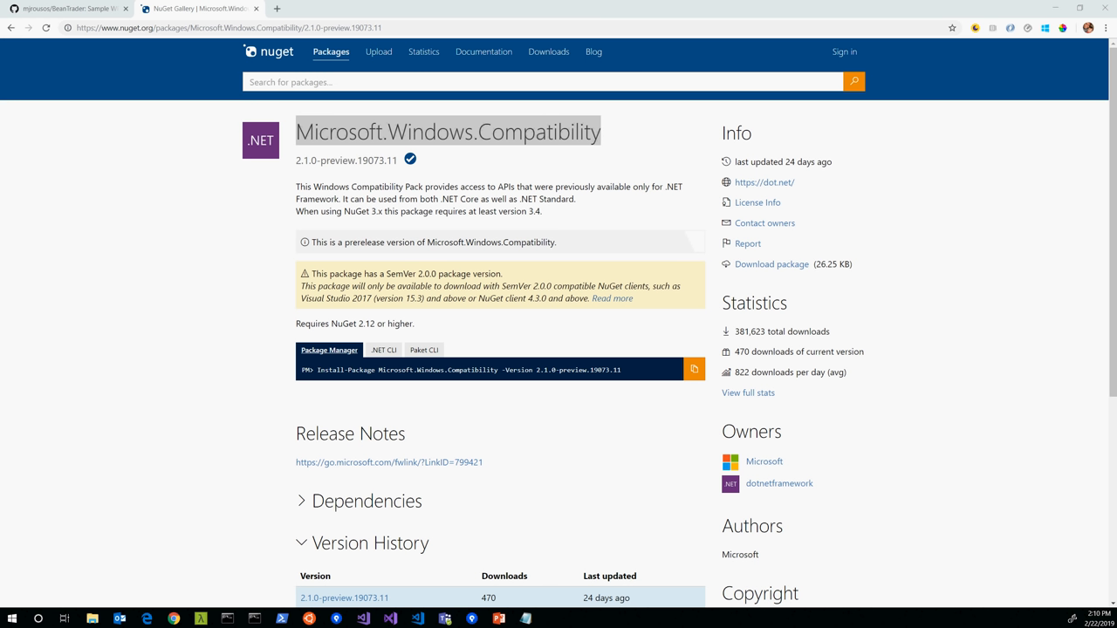
- Leave the browser for the IDE to bring up BeanTraderClient.Core.csproj
{"action": "left_click", "coordinate": [390, 619]}
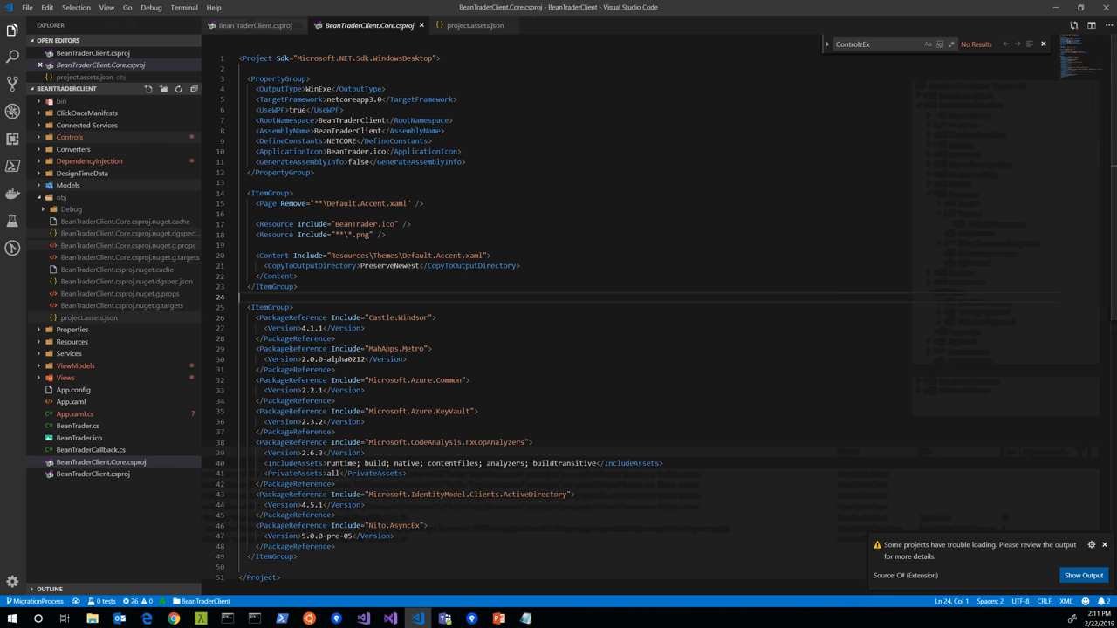
- Check project.assets.json for ControlzEx and its .NETCoreApp,Version=v3.0 target entry
{"action": "left_click", "coordinate": [475, 26]}
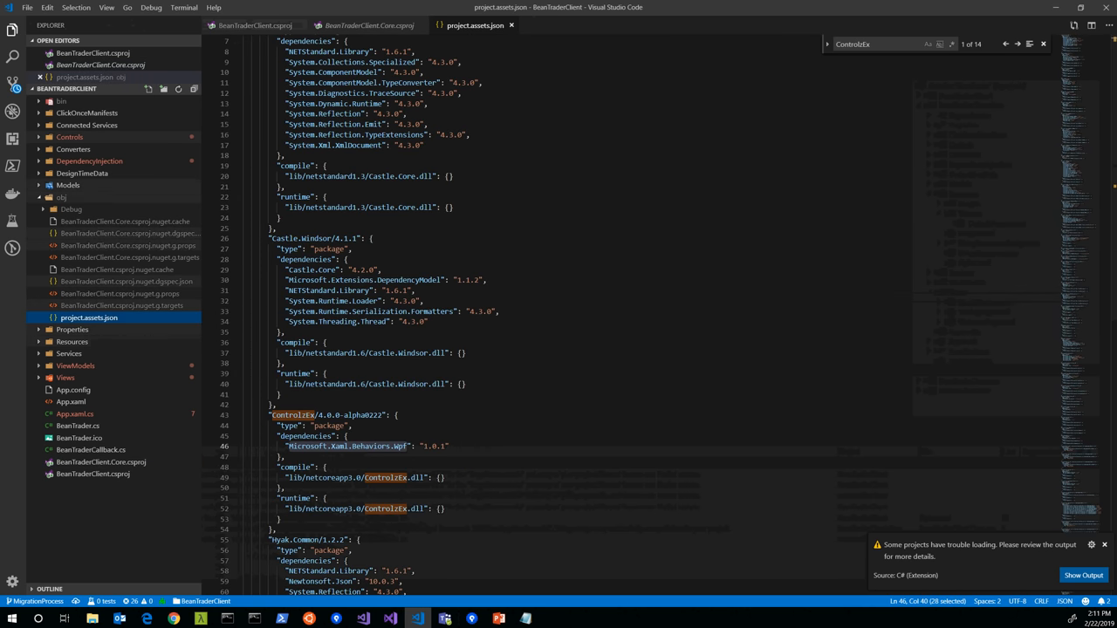
{"action": "left_click", "coordinate": [323, 197]}
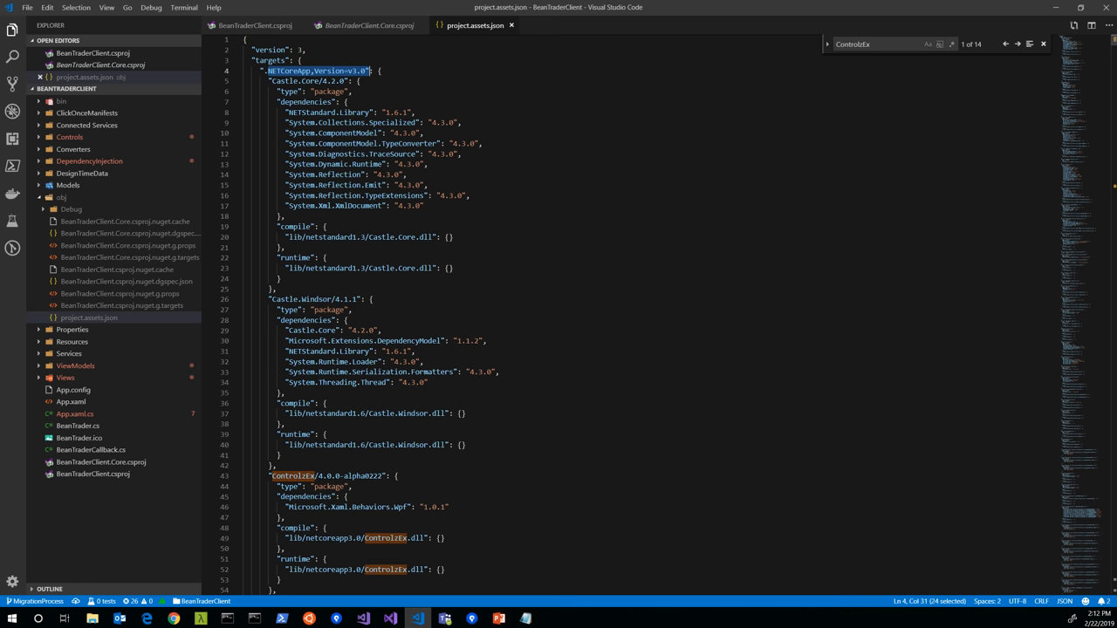
- Add a blank line after GenerateAssemblyInfo, undo the stray '<>' tags, and select the Sdk attribute
{"action": "left_click", "coordinate": [369, 25]}
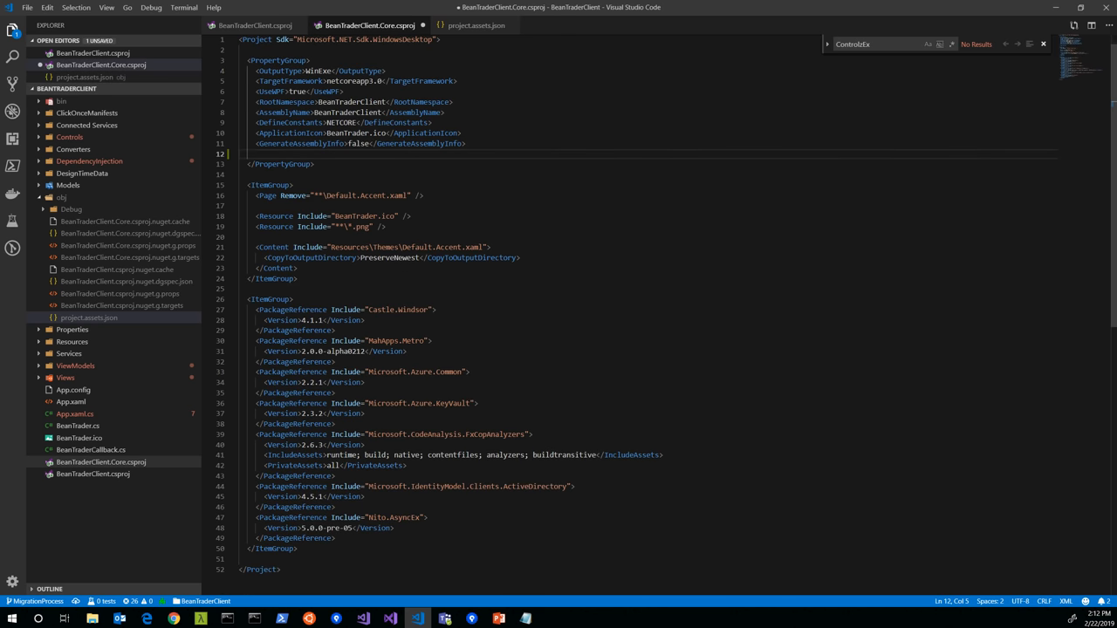
{"action": "type", "text": "<>"}
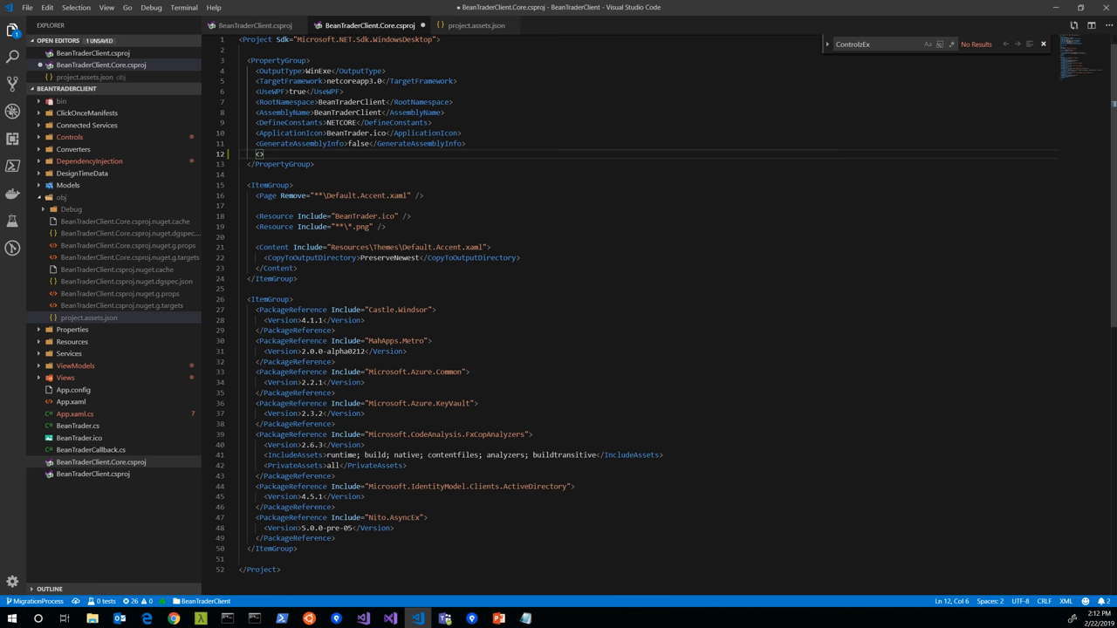
{"action": "key", "text": "Backspace"}
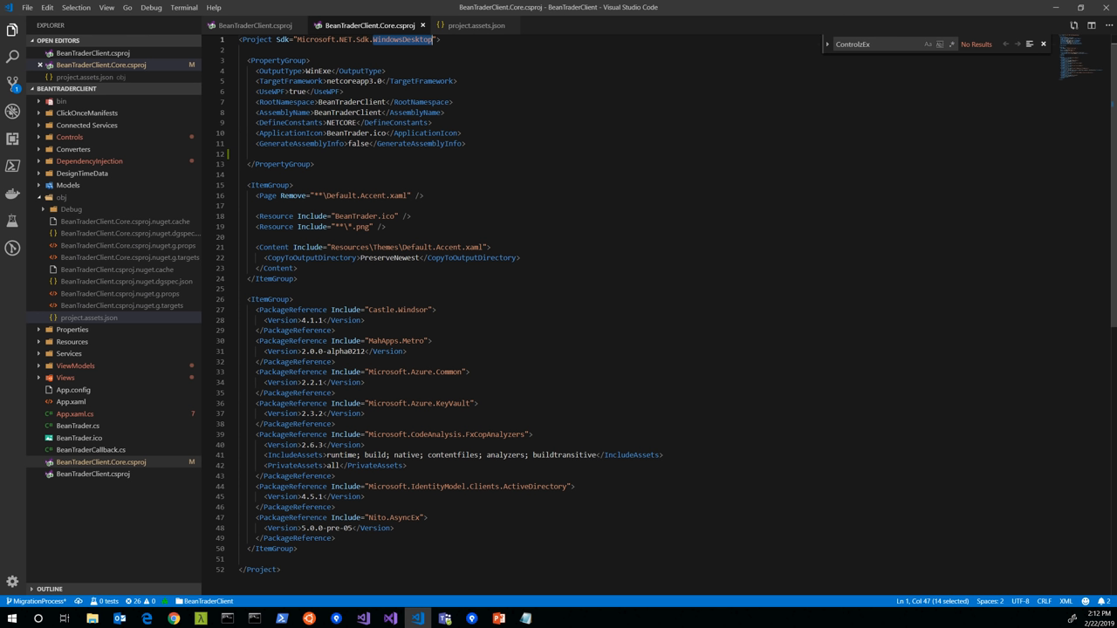
{"action": "left_click", "coordinate": [227, 153]}
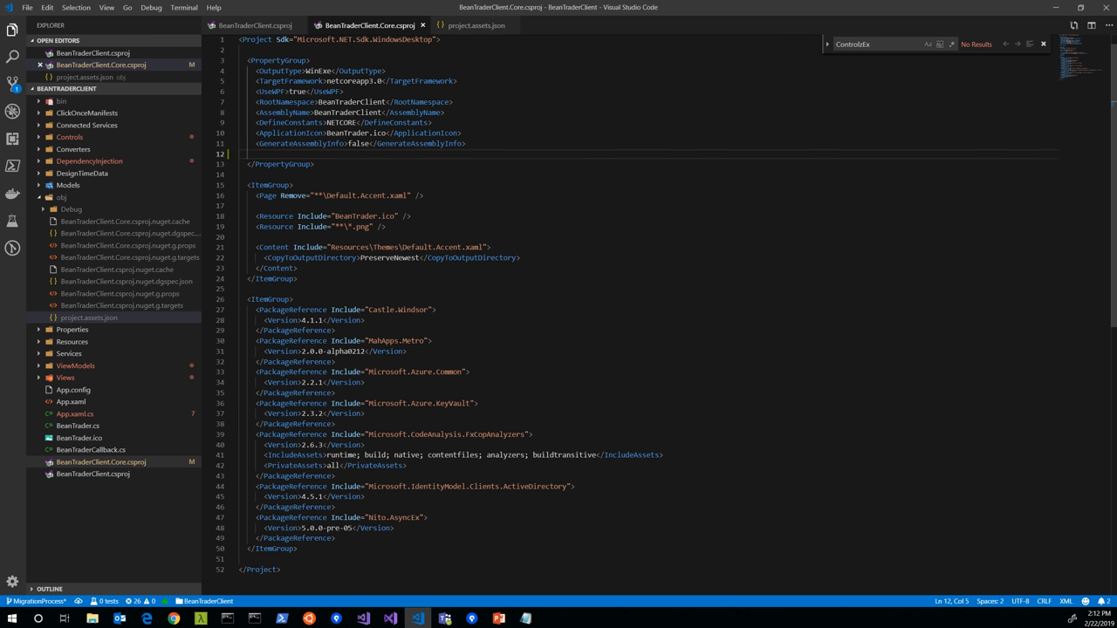
{"action": "type", "text": "<>"}
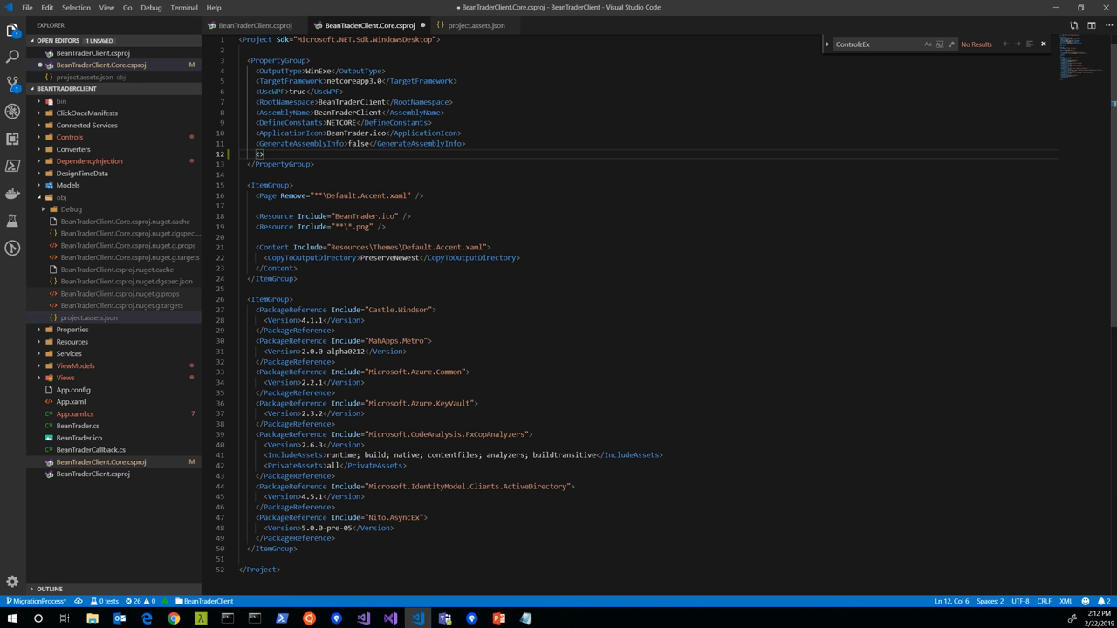
{"action": "key", "text": "Backspace"}
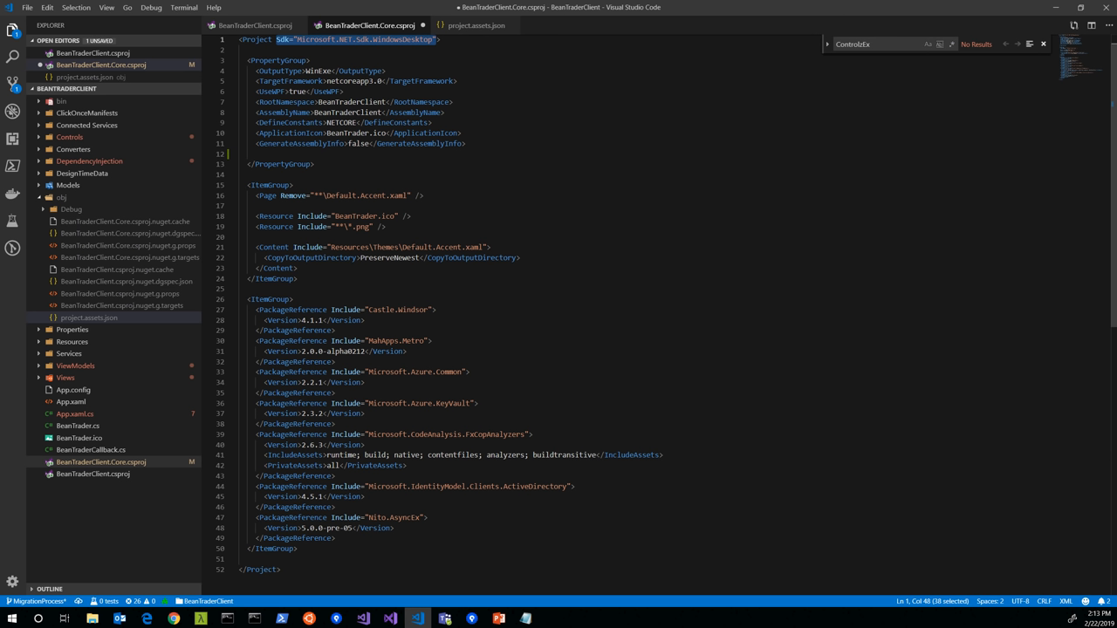
{"action": "left_click", "coordinate": [465, 143]}
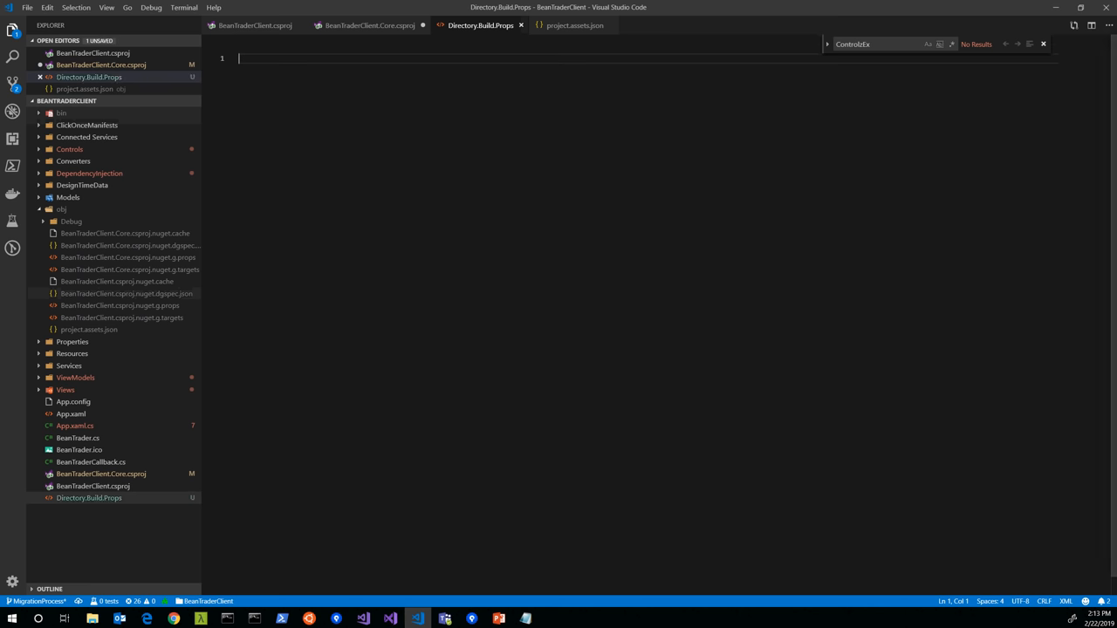
{"action": "mouse_move", "coordinate": [480, 24]}
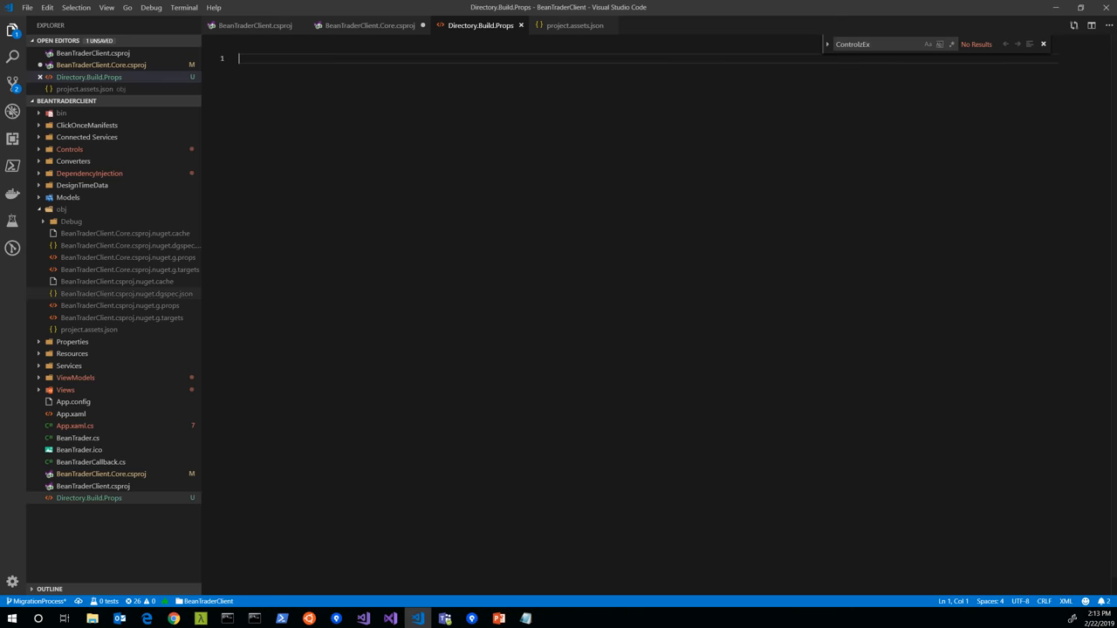
- Switch windows and return to the editor tab to add Directory.Build.Props
{"action": "left_click", "coordinate": [470, 619]}
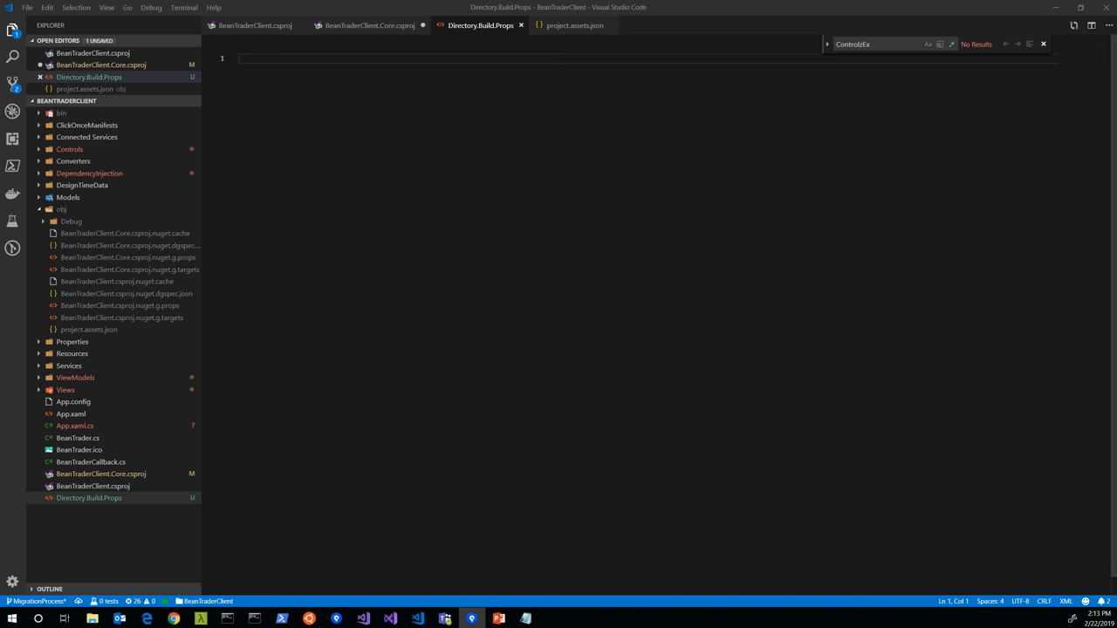
{"action": "left_click", "coordinate": [369, 24]}
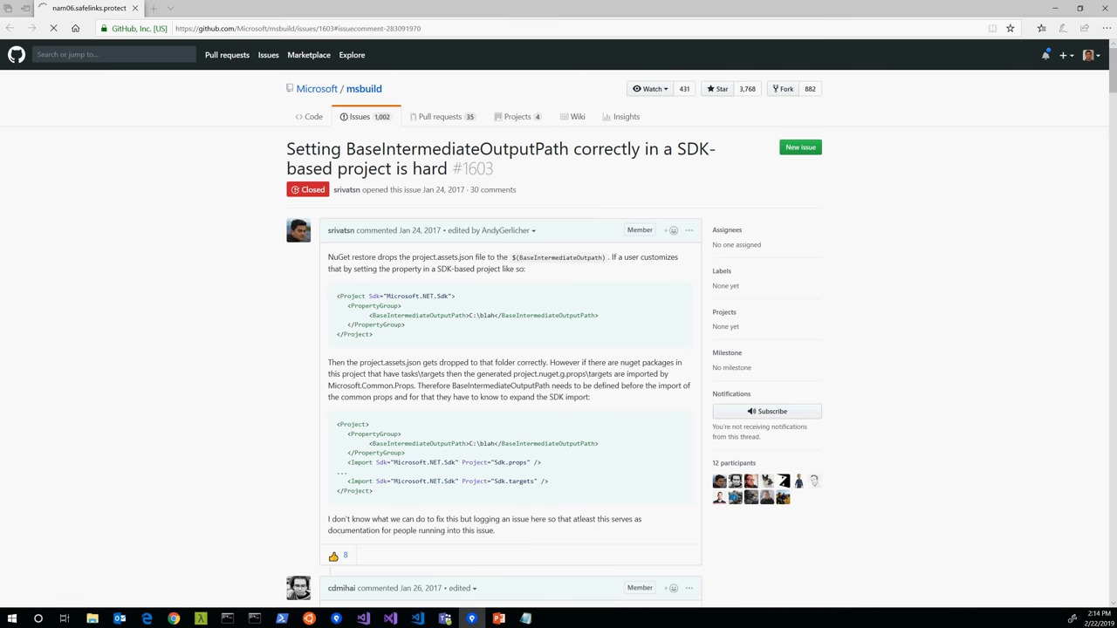
{"action": "scroll", "scroll_direction": "down", "scroll_amount": 3}
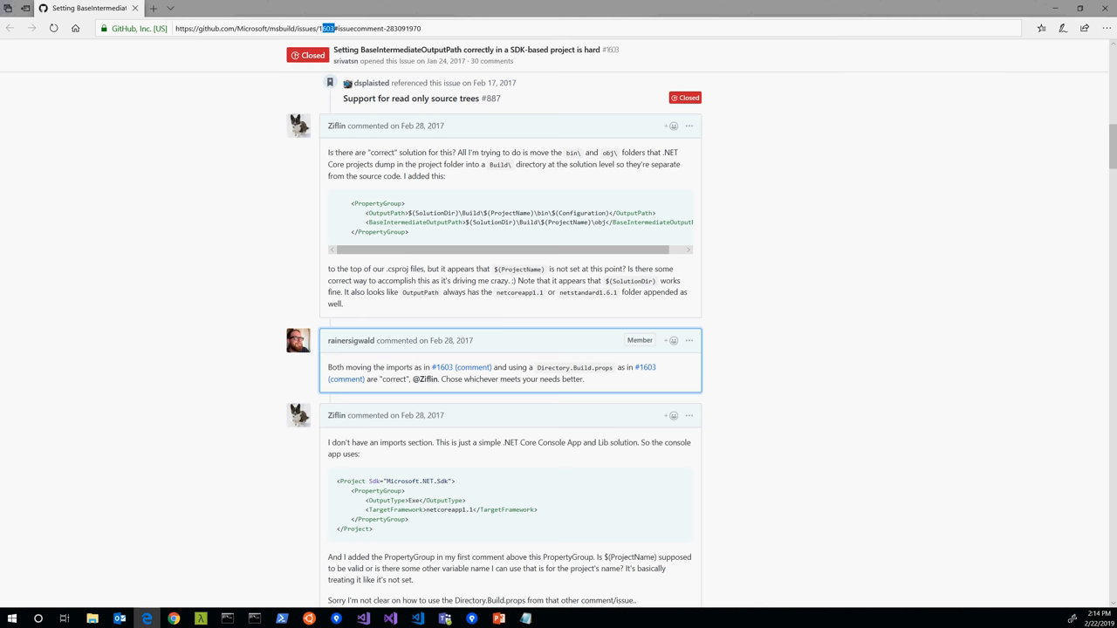
{"action": "scroll", "scroll_direction": "down", "scroll_amount": 3}
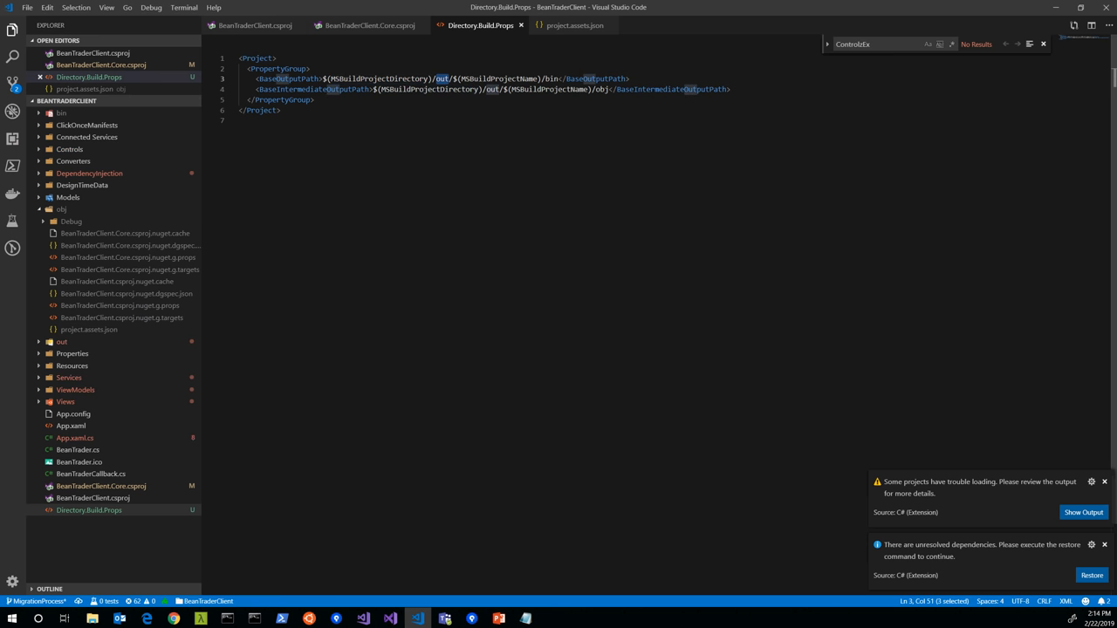
{"action": "double_click", "coordinate": [497, 79]}
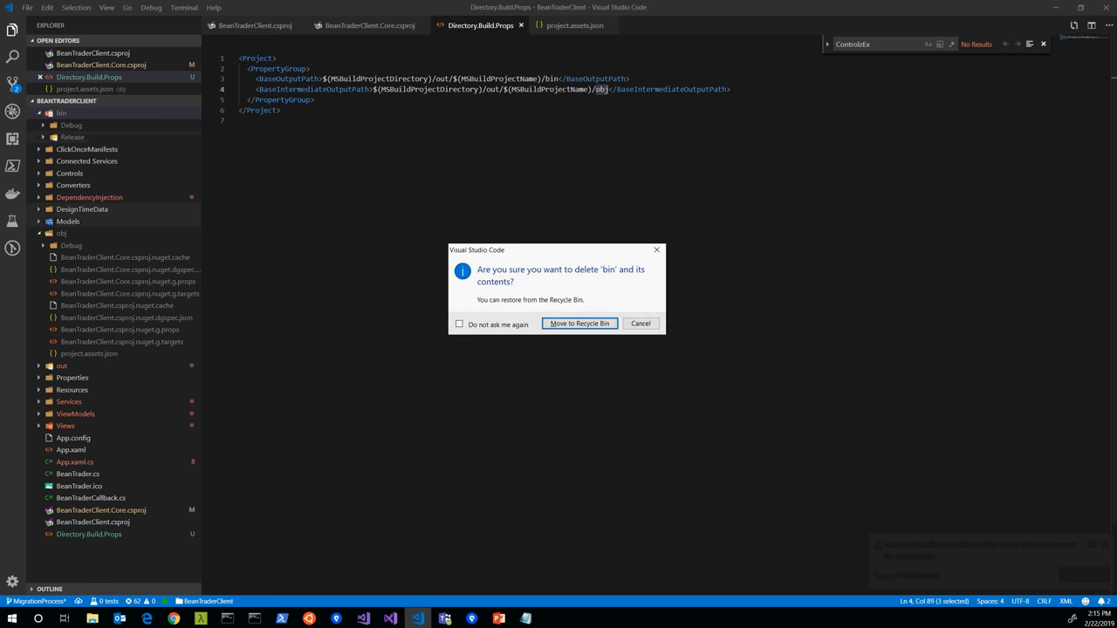
- Move the bin and obj folders to the Recycle Bin, then switch to the Visual Studio solution
{"action": "left_click", "coordinate": [578, 324]}
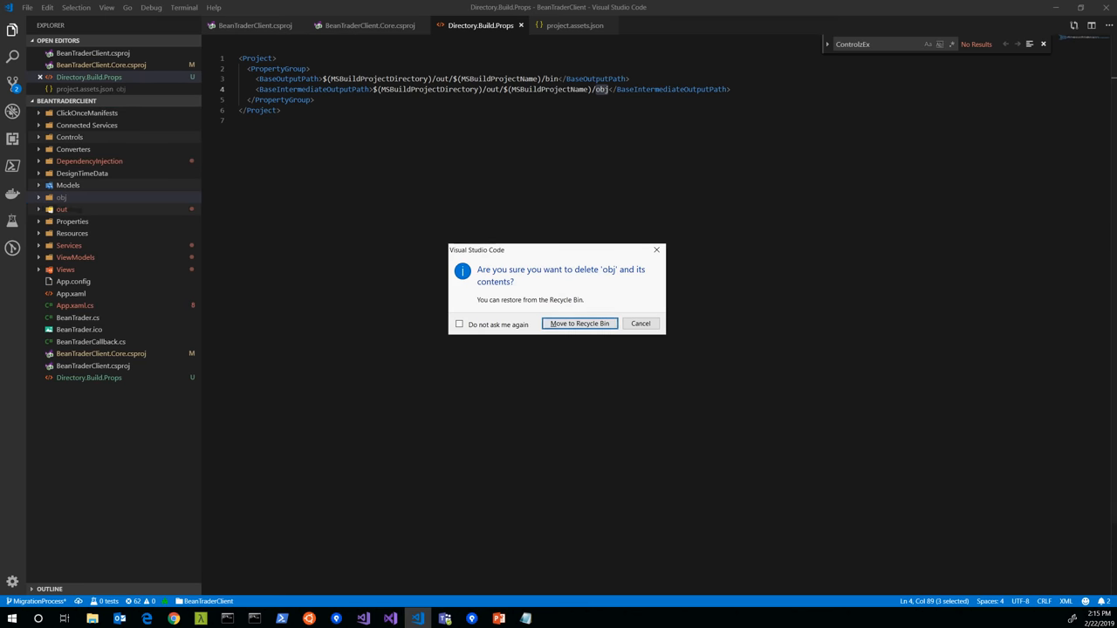
{"action": "left_click", "coordinate": [579, 324]}
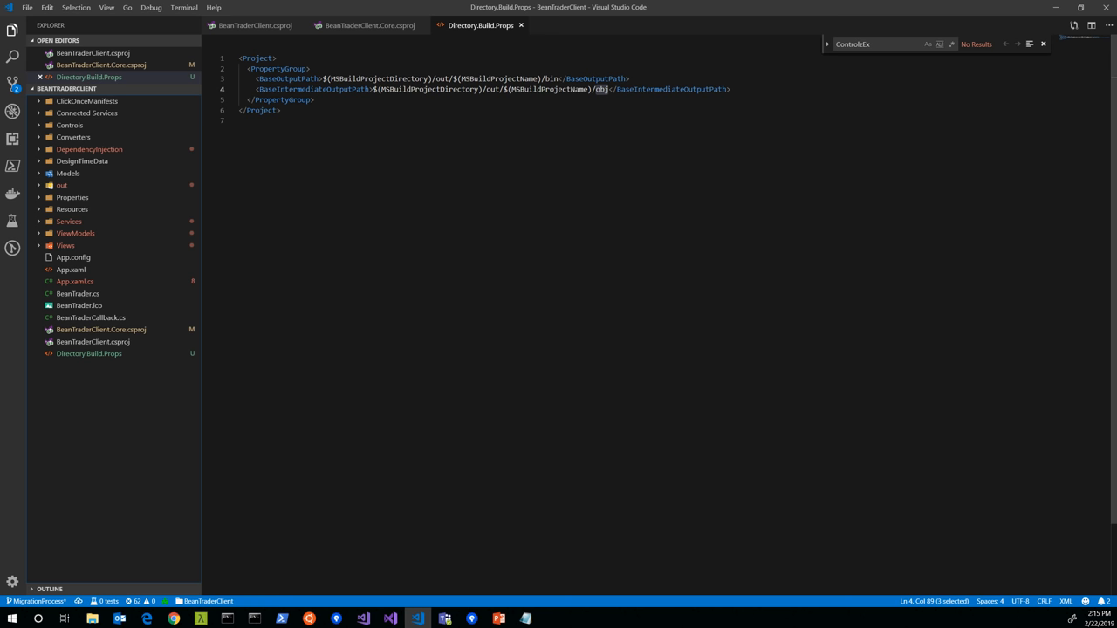
{"action": "double_click", "coordinate": [548, 89]}
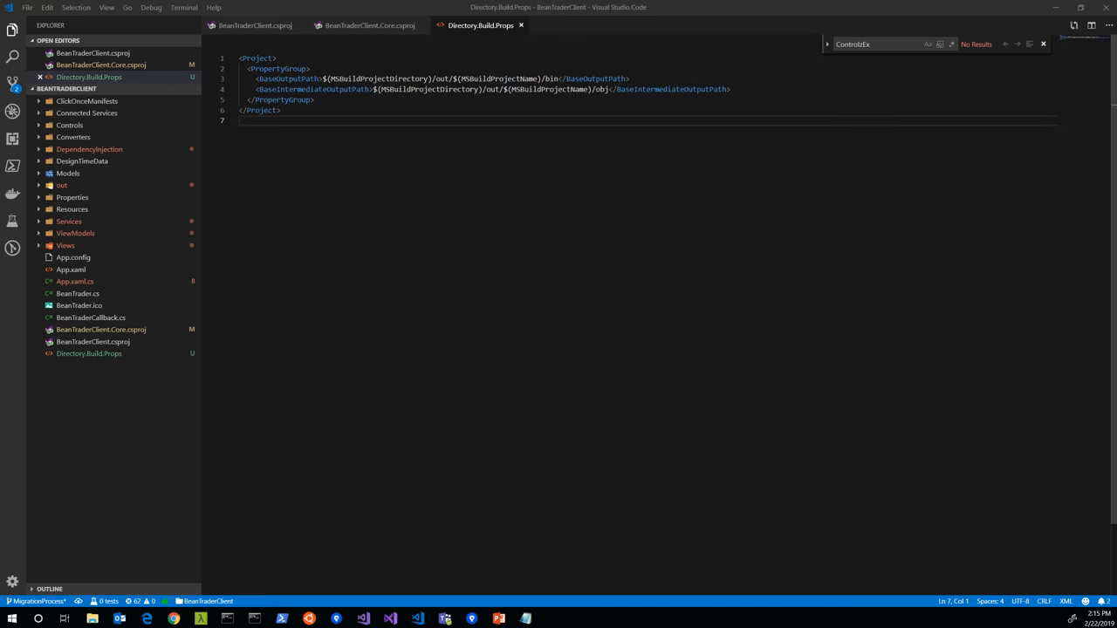
{"action": "left_click", "coordinate": [390, 618]}
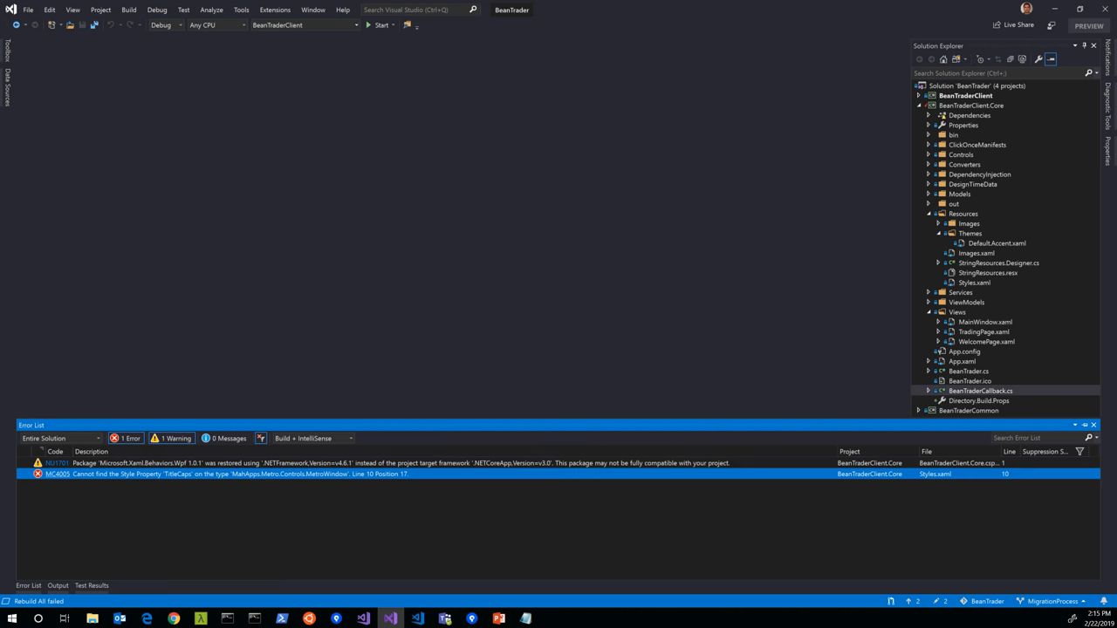
- Open Styles.xaml at the MC4005 TitleCaps error from the Error List
{"action": "double_click", "coordinate": [974, 282]}
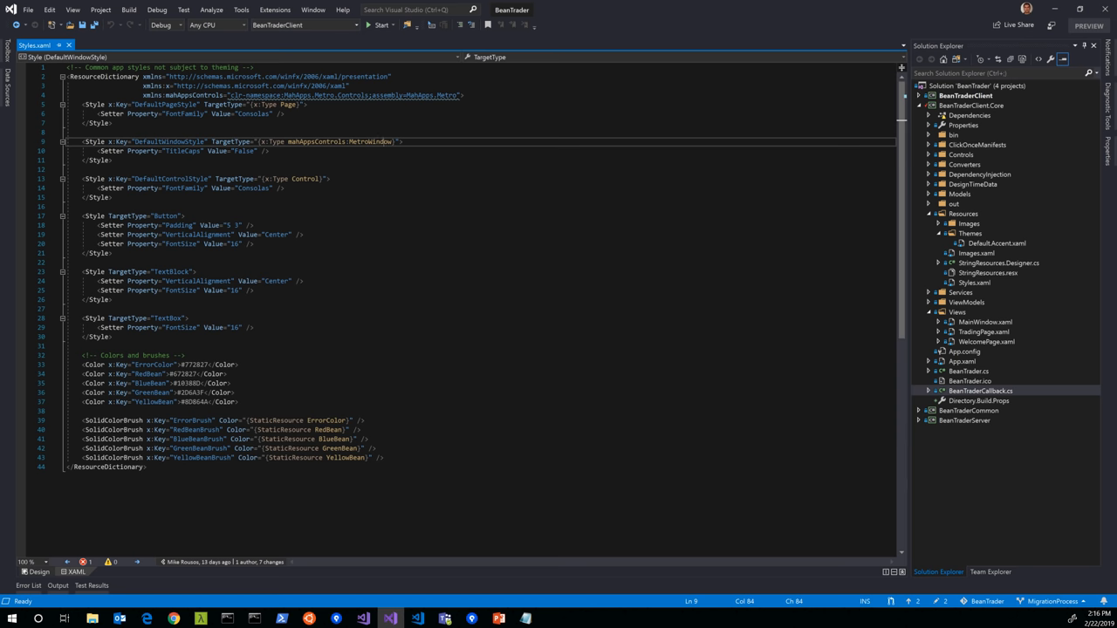
- Open MainWindow.xaml.cs from Views > MainWindow.xaml in Solution Explorer
{"action": "left_click", "coordinate": [949, 322]}
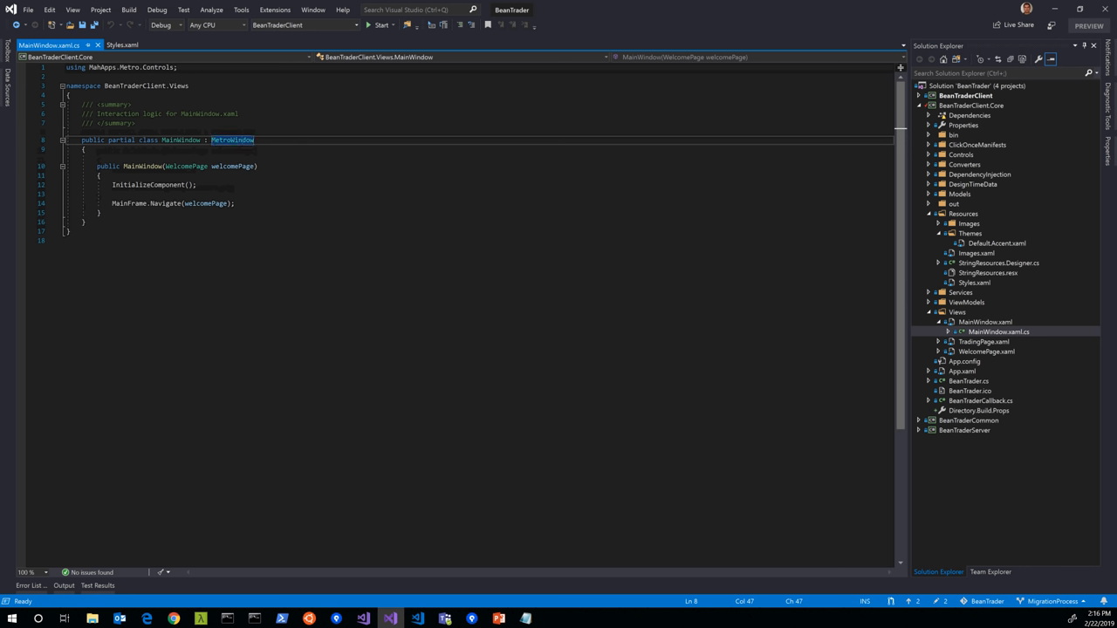
- Browse MetroWindow's metadata for Title properties such as TitleCharacterCasing
{"action": "left_click", "coordinate": [232, 140]}
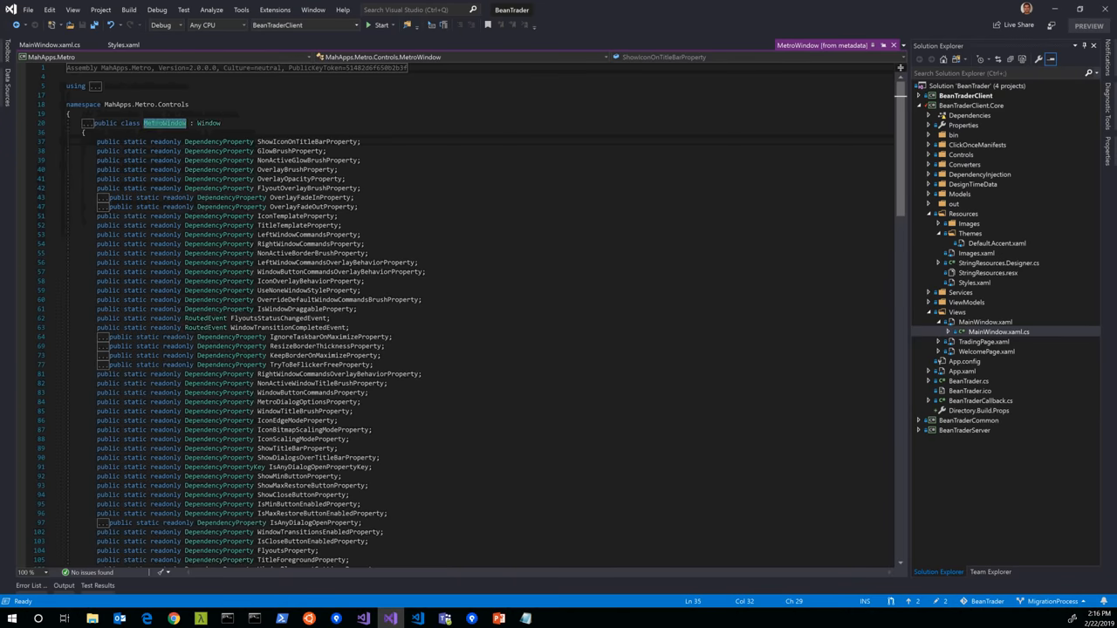
{"action": "scroll", "scroll_direction": "down", "scroll_amount": 3}
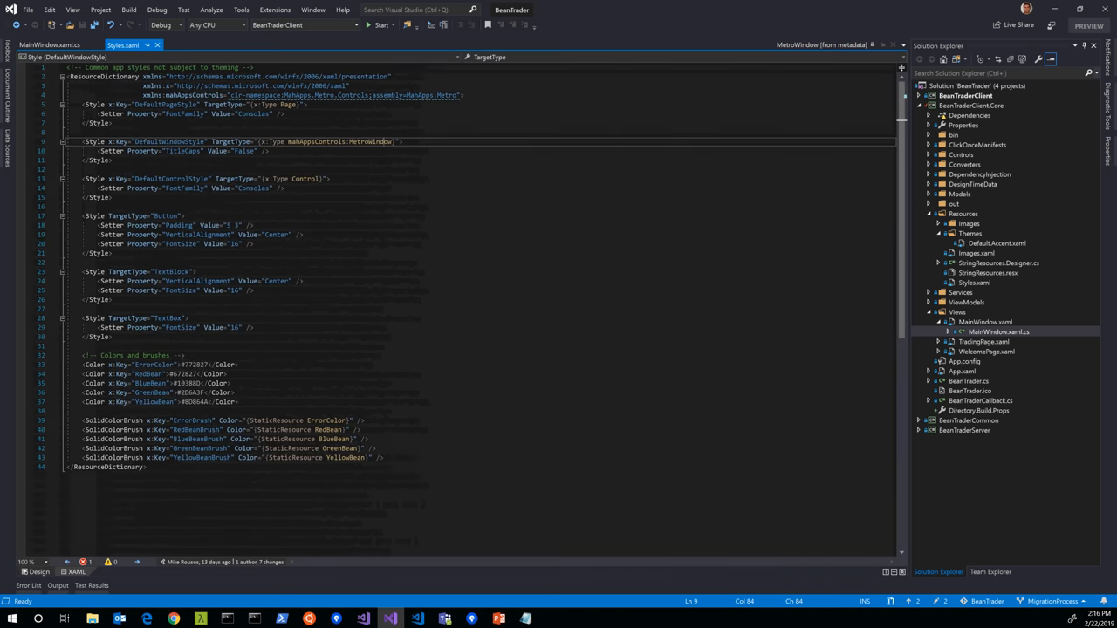
{"action": "double_click", "coordinate": [181, 150]}
{"action": "type", "text": "Title"}
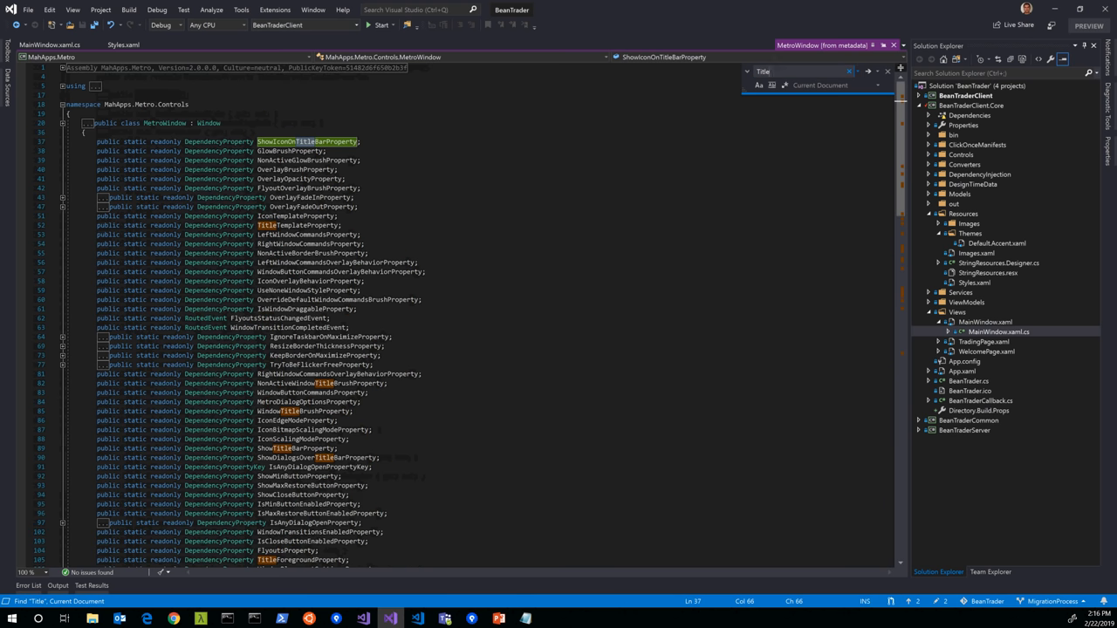
{"action": "scroll", "scroll_direction": "down", "scroll_amount": 3}
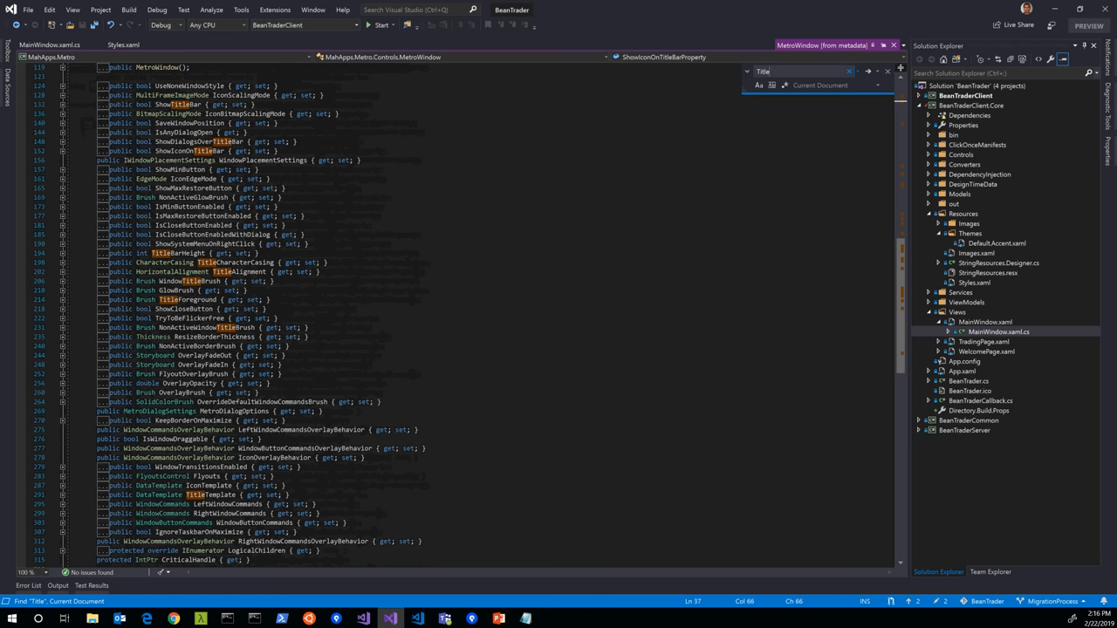
{"action": "mouse_move", "coordinate": [253, 263]}
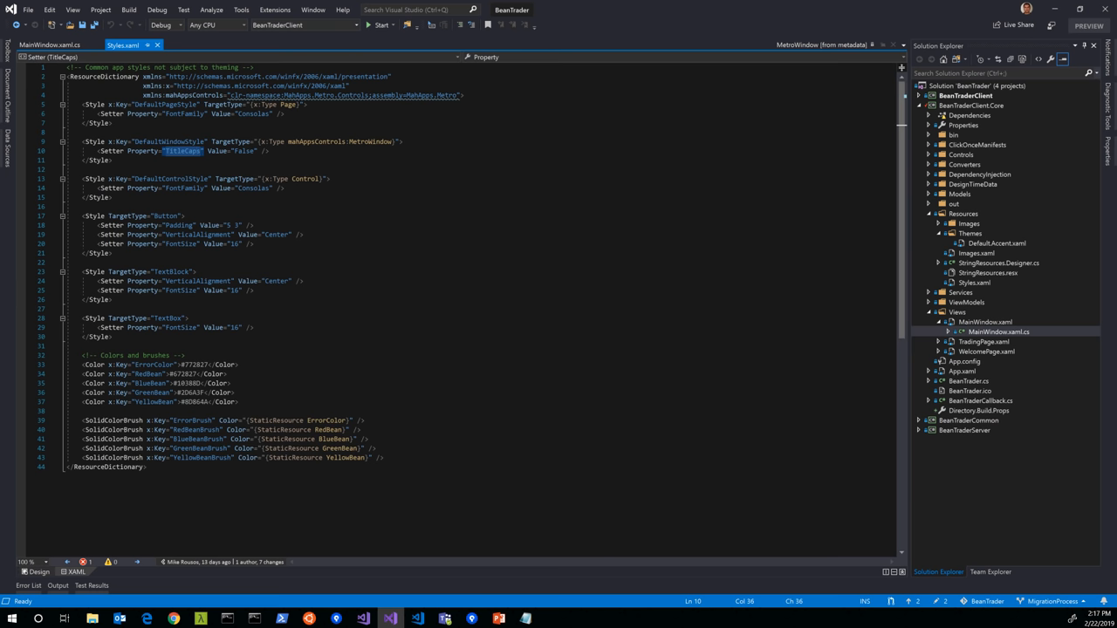
- Swap the TitleCaps setter on Styles.xaml line 10 for TitleCharacterCasing = Normal
{"action": "key", "text": "Delete"}
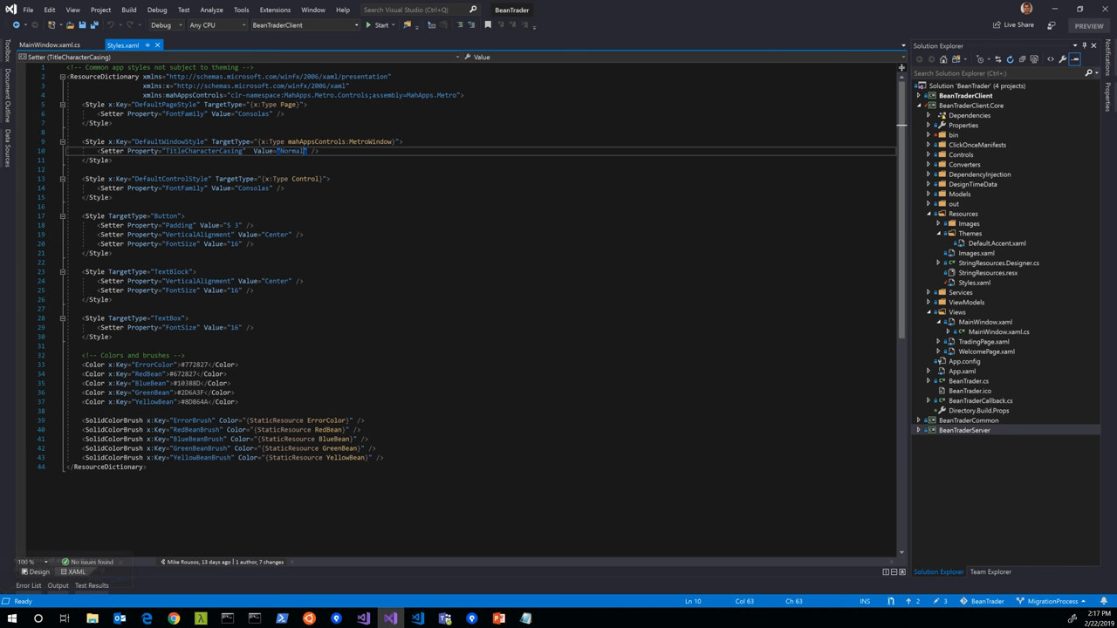
- Rebuild the client project from its Solution Explorer context menu
{"action": "right_click", "coordinate": [965, 95]}
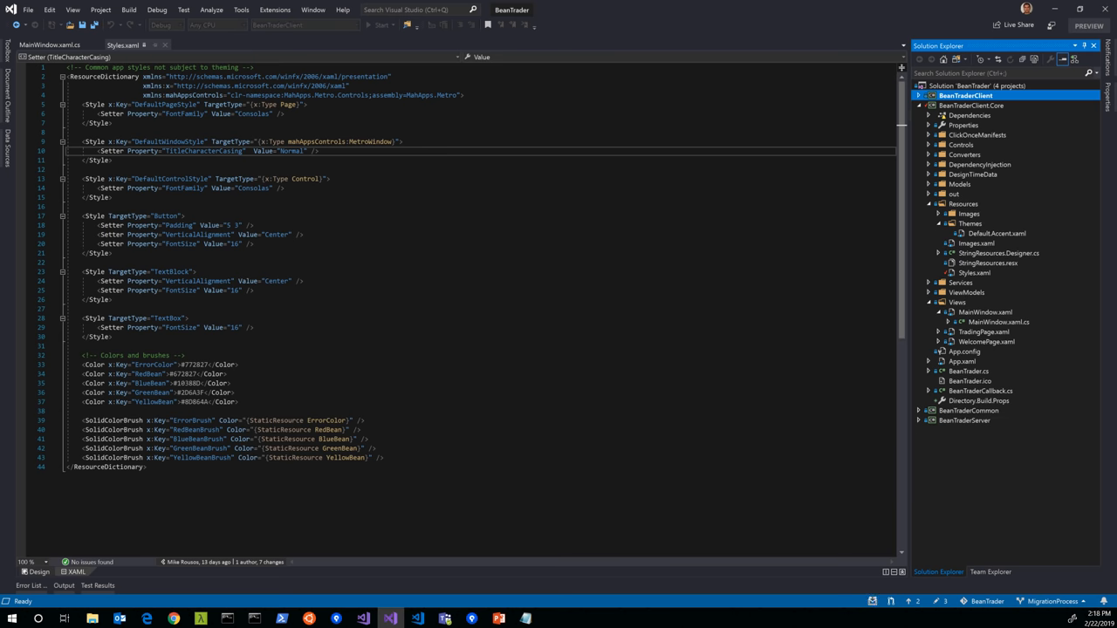
{"action": "left_click", "coordinate": [128, 9]}
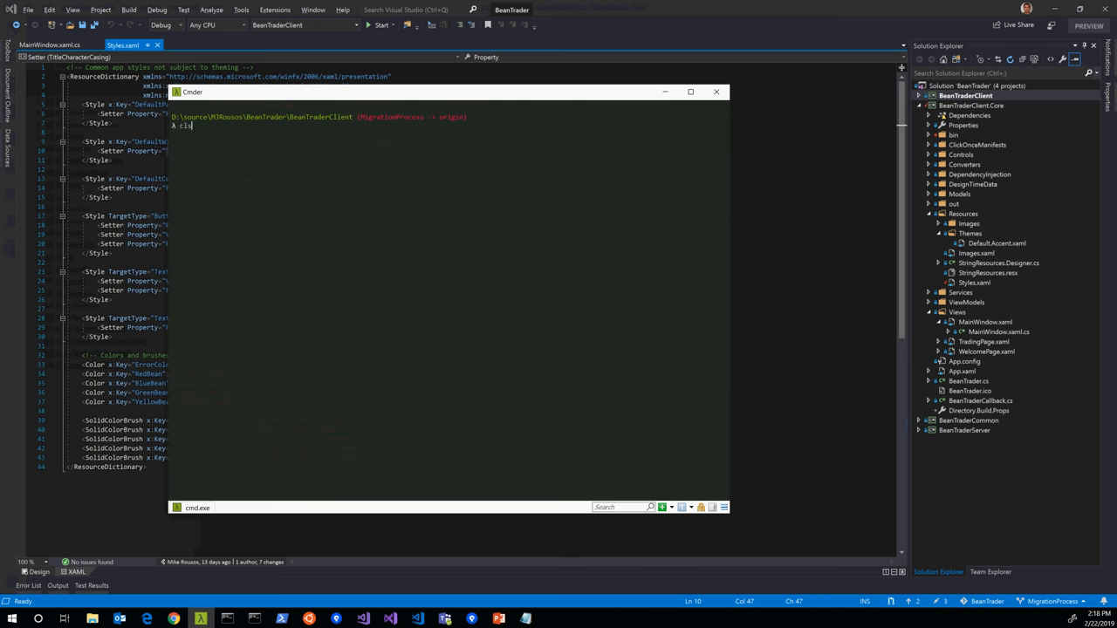
- Run dotnet build BeanTraderClient.Core.csproj, review the CS2001 errors, then clear the console
{"action": "type", "text": "ffmpeg -i A.mp4 -c copy -t 849 A.trim.mp4"}
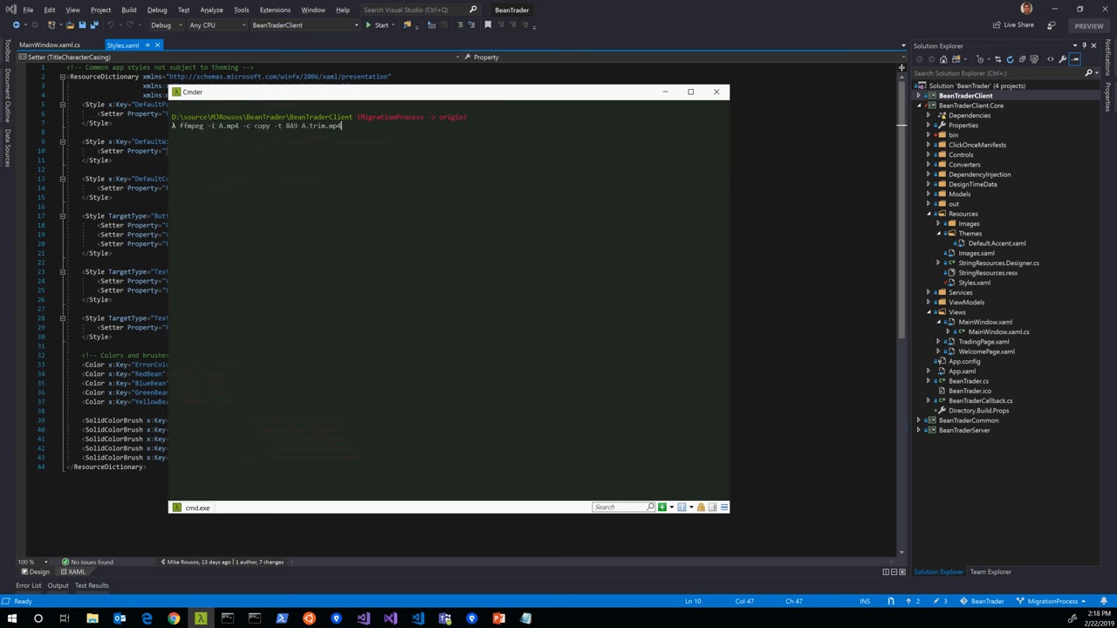
{"action": "type", "text": "dotnet t"}
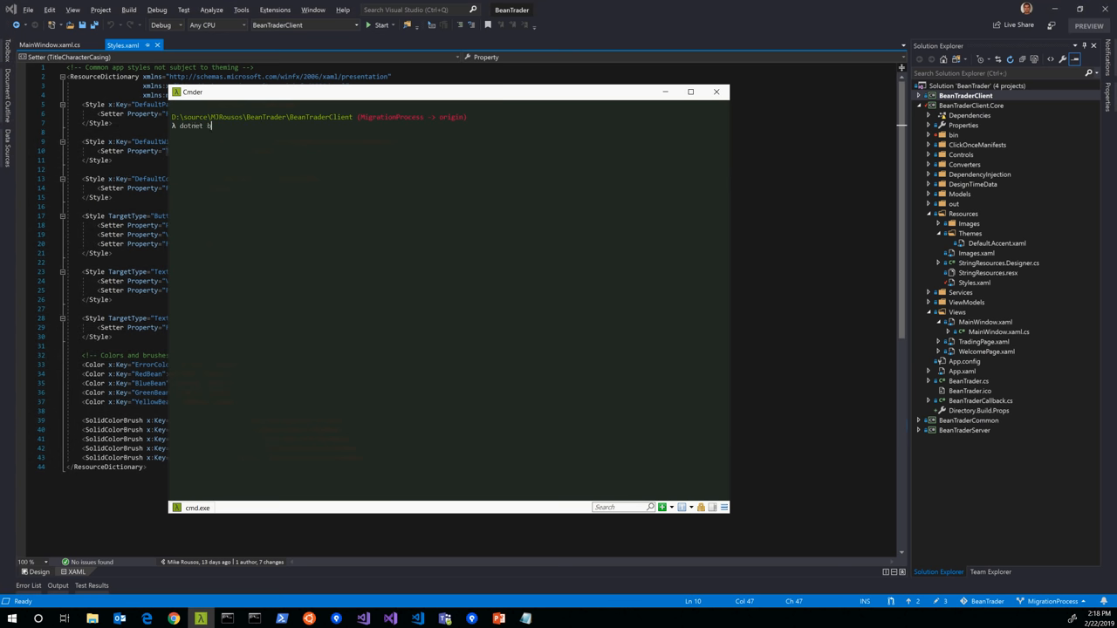
{"action": "type", "text": "uild BeanTraderClient.Core.csproj"}
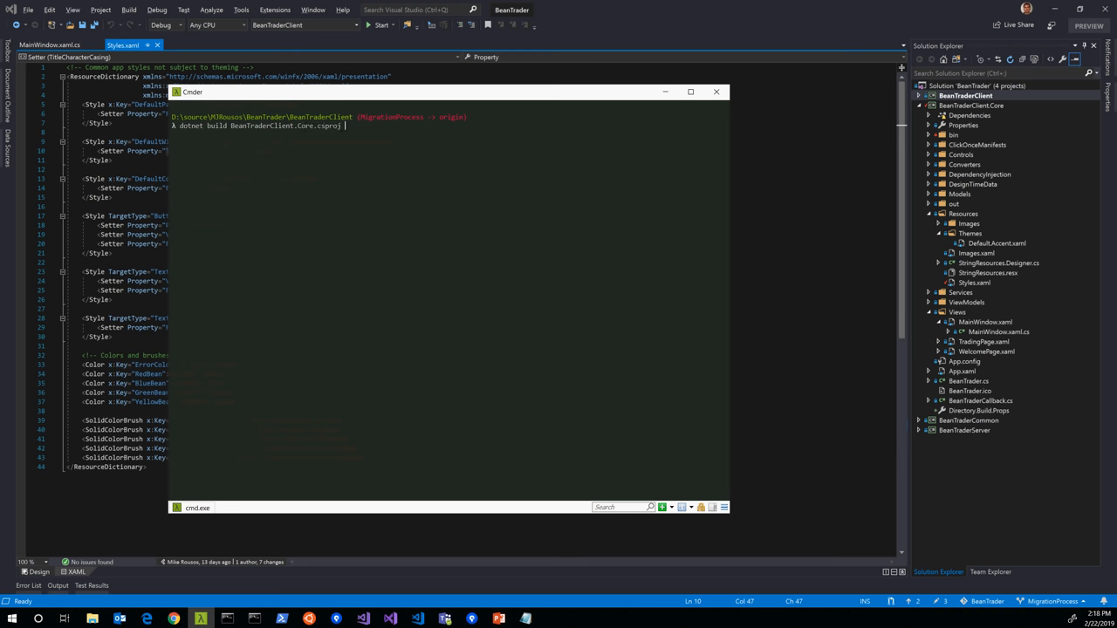
{"action": "key", "text": "Return"}
{"action": "type", "text": "cl"}
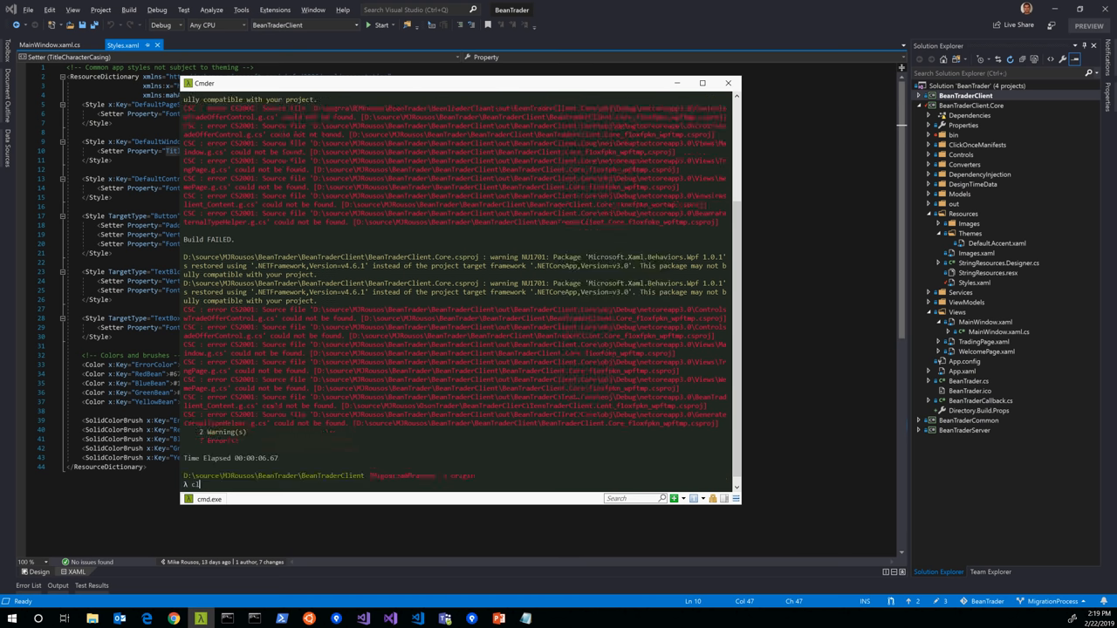
{"action": "key", "text": "Return"}
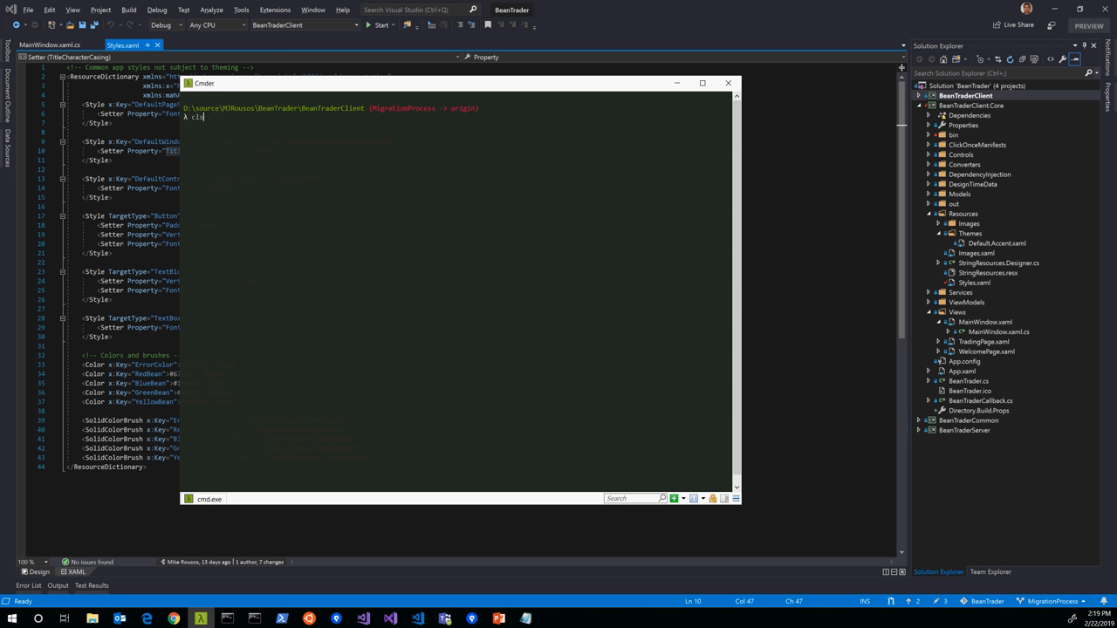
- Rerun dotnet build BeanTraderClient.Core.csproj and look through the CS0102 duplicate-definition errors
{"action": "type", "text": "dotnet build BeanTraderClient.Core.csproj"}
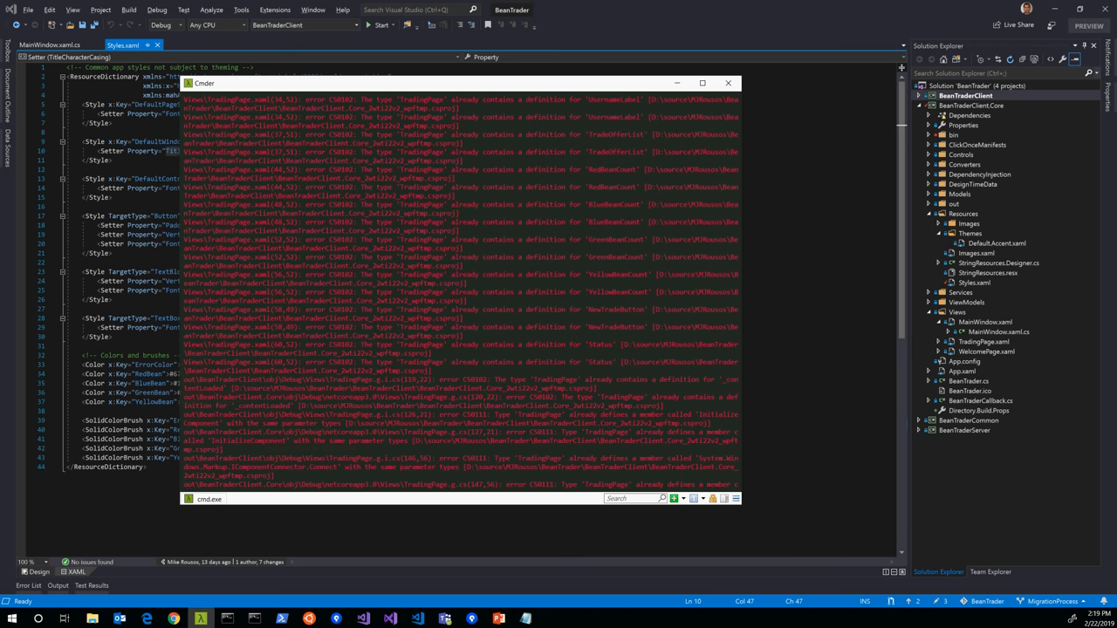
{"action": "scroll", "scroll_direction": "up", "scroll_amount": 3}
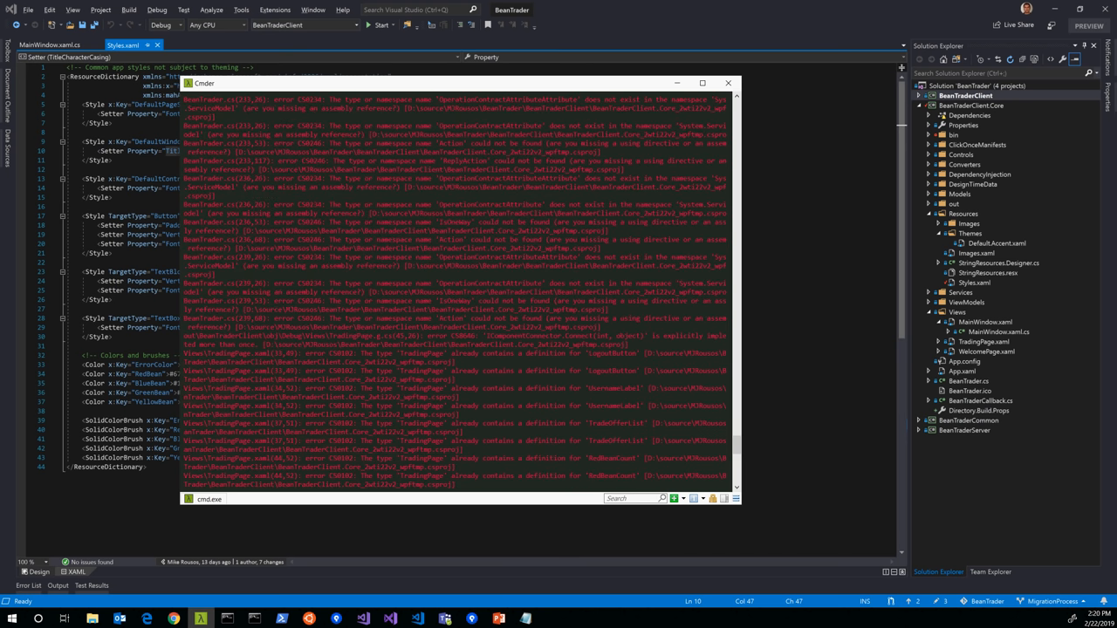
{"action": "scroll", "scroll_direction": "down", "scroll_amount": 3}
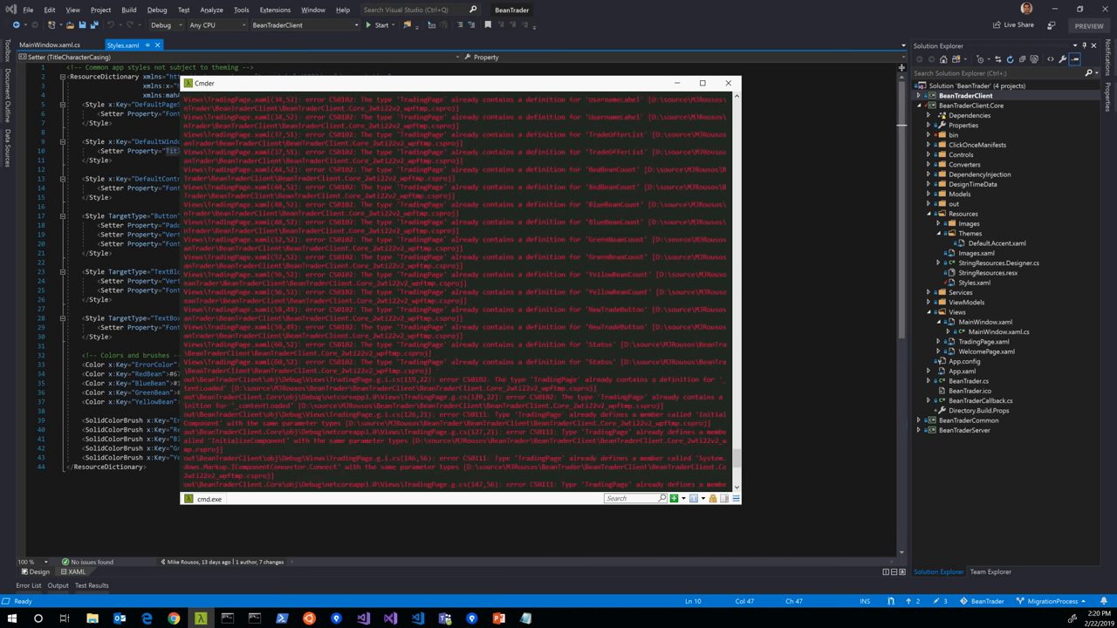
{"action": "scroll", "scroll_direction": "down", "scroll_amount": 3}
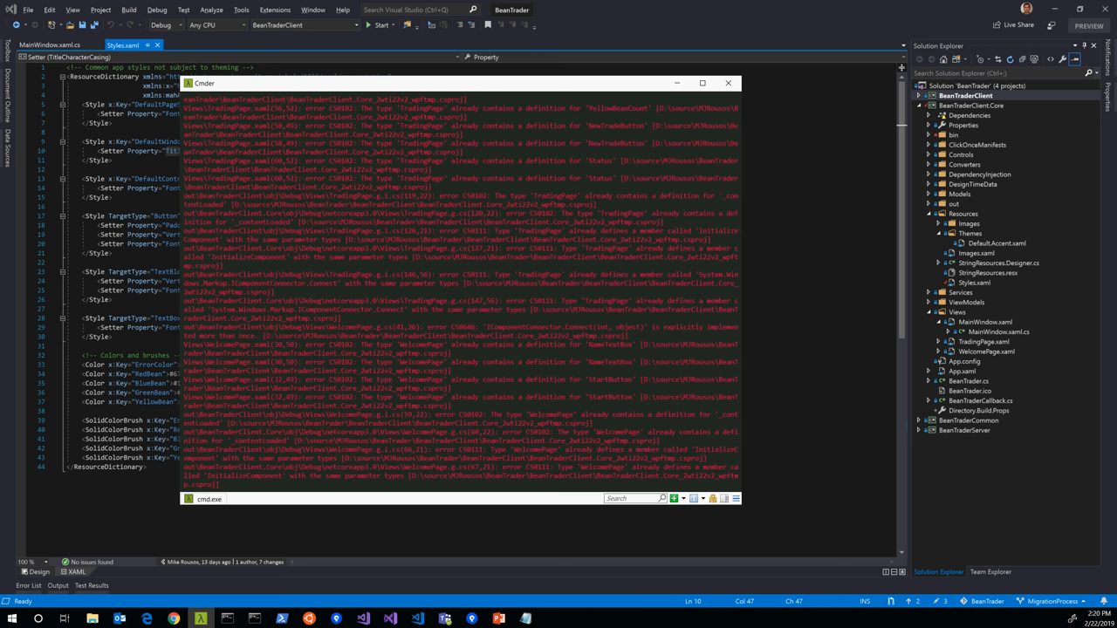
{"action": "double_click", "coordinate": [249, 301]}
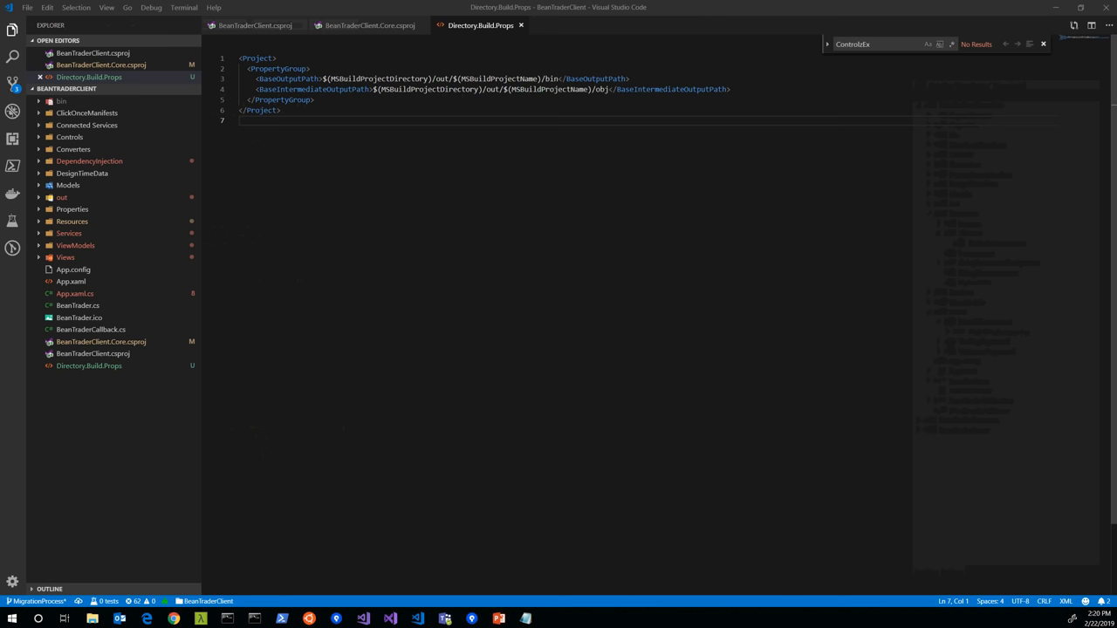
- Add <Compile Remove="out\BeanTraderClient\**\*.cs" /> to the BeanTraderClient.Core.csproj ItemGroup
{"action": "left_click", "coordinate": [369, 25]}
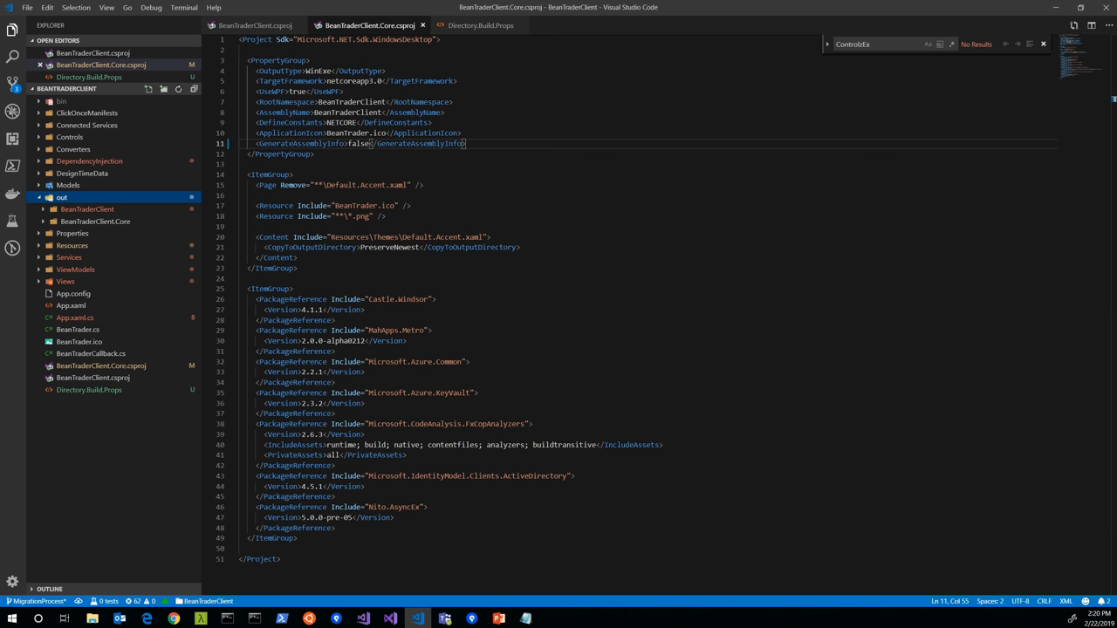
{"action": "key", "text": "Enter"}
{"action": "type", "text": "<Compile Remove=\"\" />"}
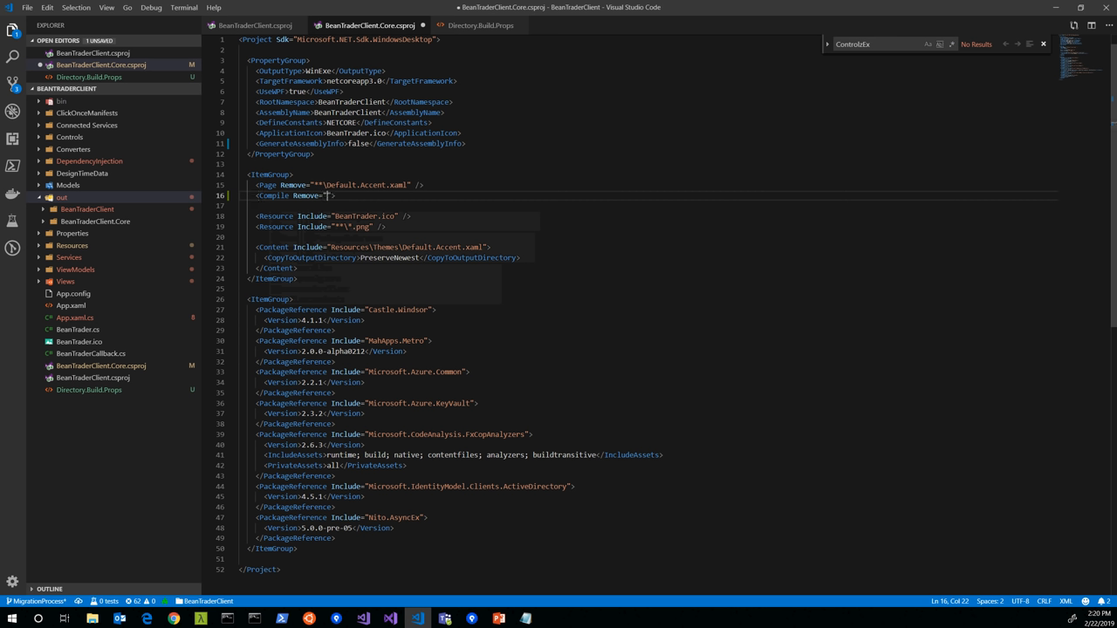
{"action": "type", "text": "out"}
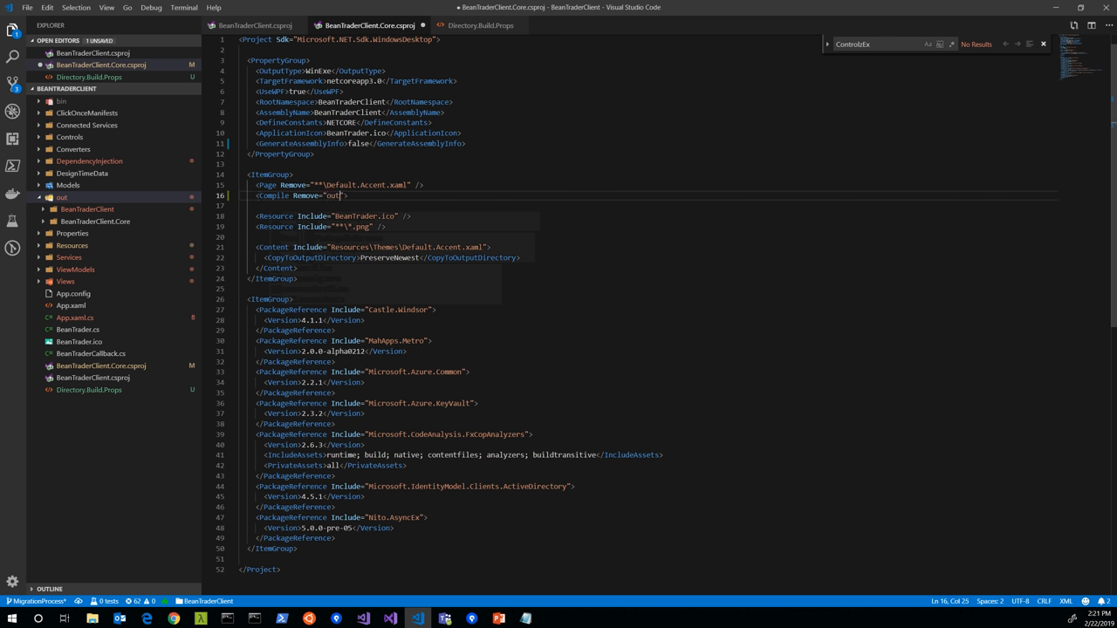
{"action": "type", "text": "\\BeanTraderClient\\**\\*"}
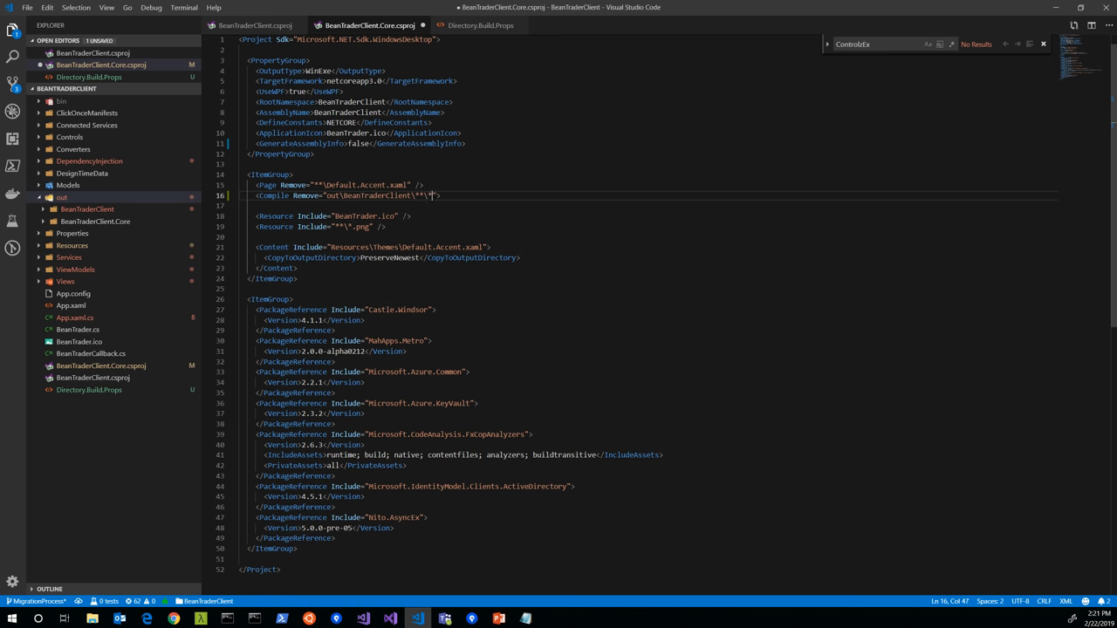
{"action": "type", "text": ".cs\""}
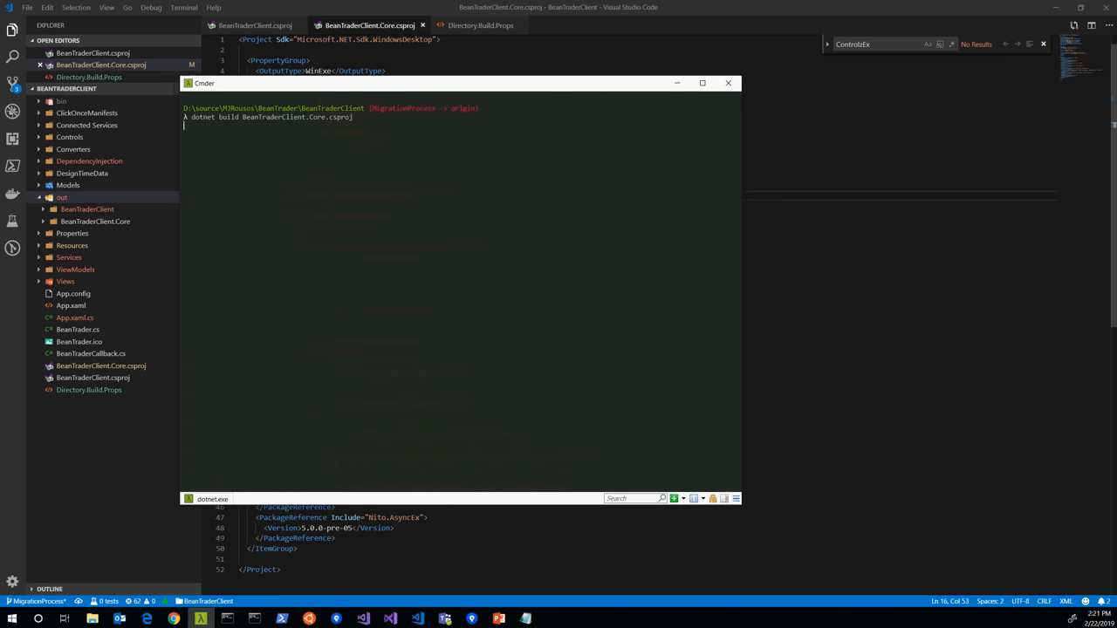
- Rebuild BeanTraderClient.Core, scroll the 102 ServiceModel errors, and select IsOneWay
{"action": "key", "text": "Return"}
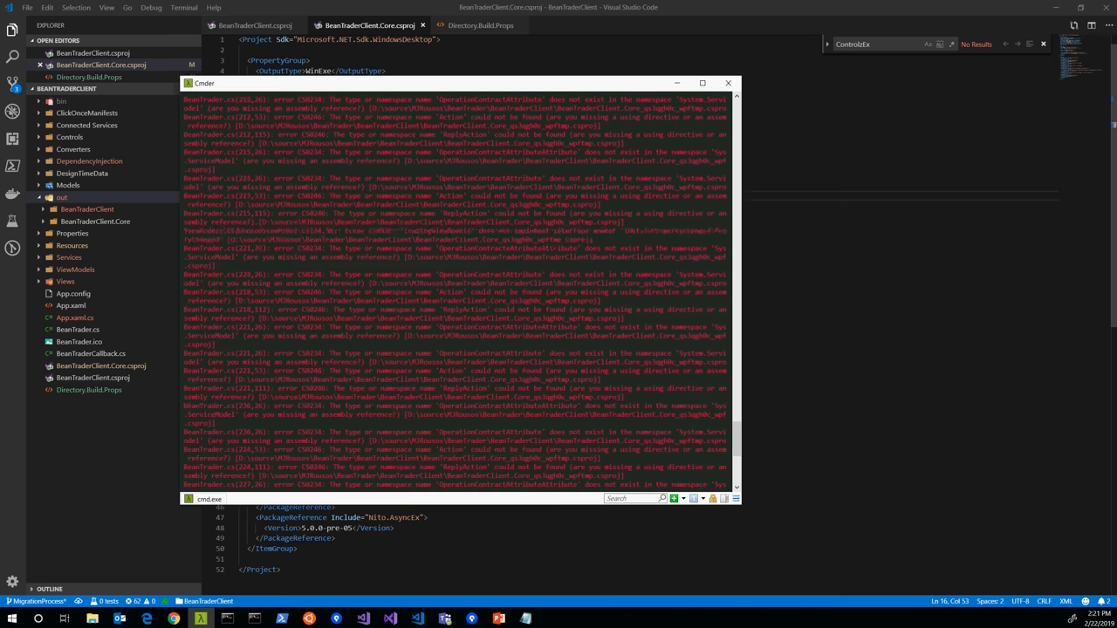
{"action": "scroll", "scroll_direction": "down", "scroll_amount": 3}
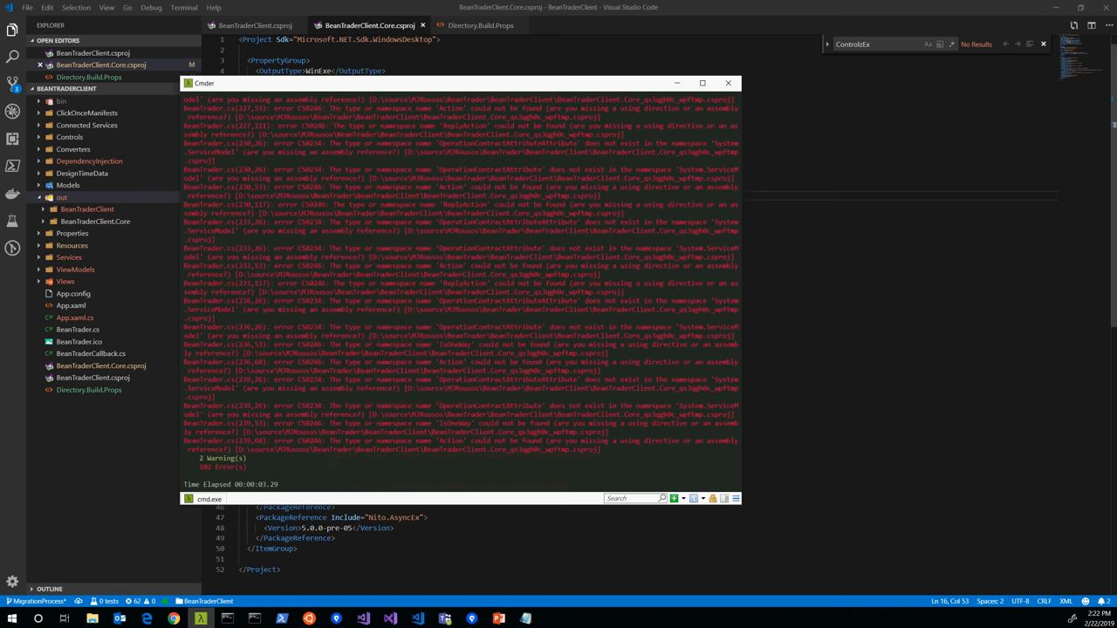
{"action": "double_click", "coordinate": [451, 344]}
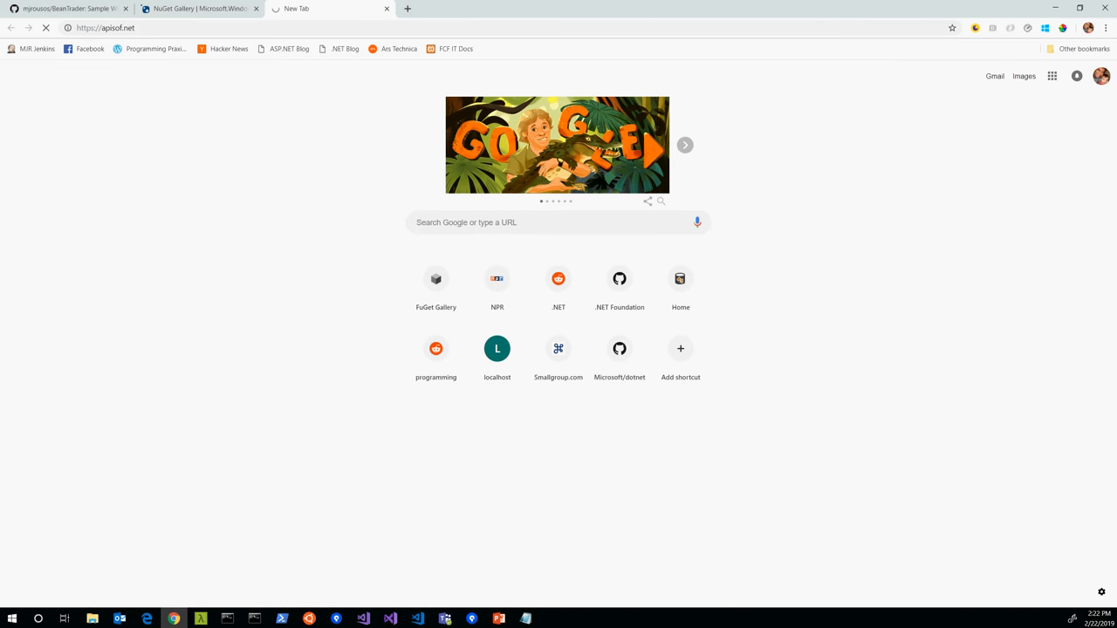
- Look up OperationContractAttribute.IsOneWay on apisof.net and check its System.ServiceModel.Primitives declaration
{"action": "key", "text": "Return"}
{"action": "type", "text": "IsOneWay"}
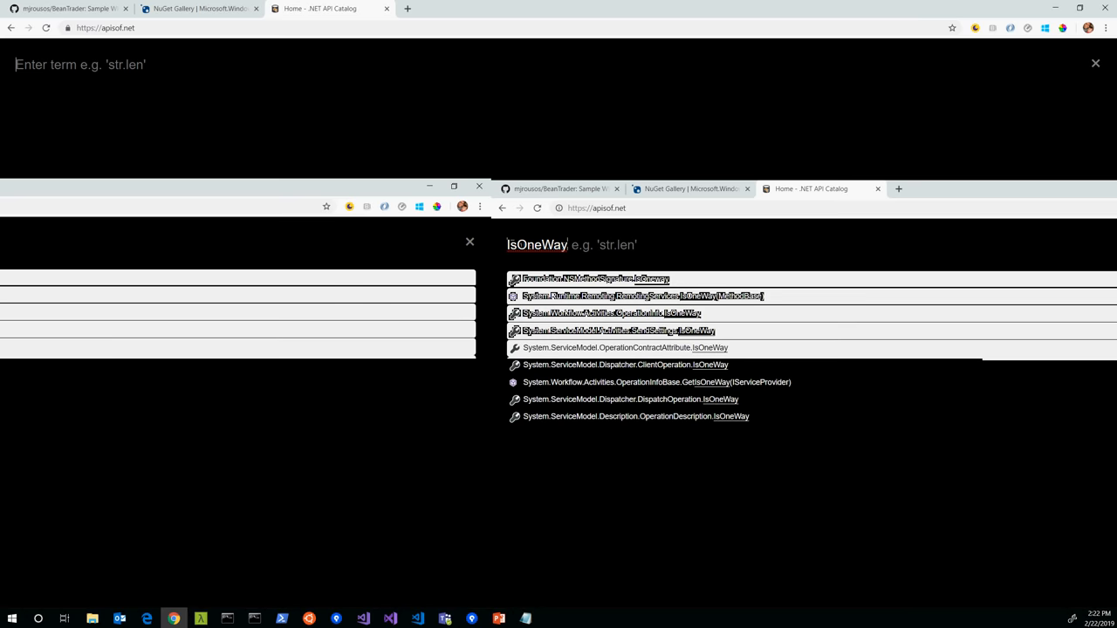
{"action": "left_click", "coordinate": [624, 347]}
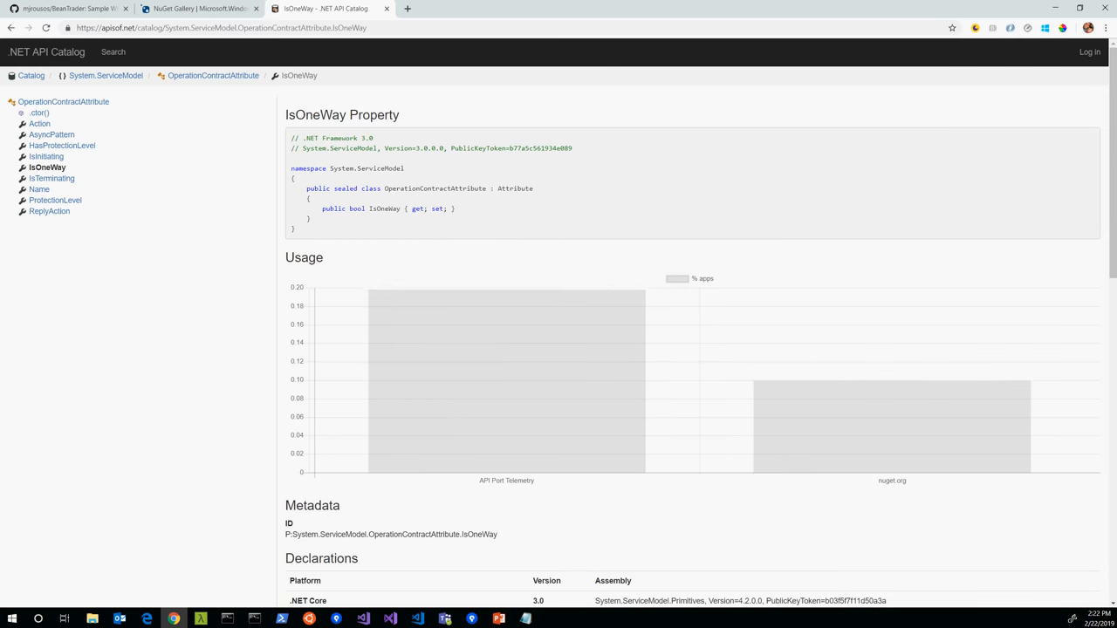
{"action": "scroll", "scroll_direction": "down", "scroll_amount": 3}
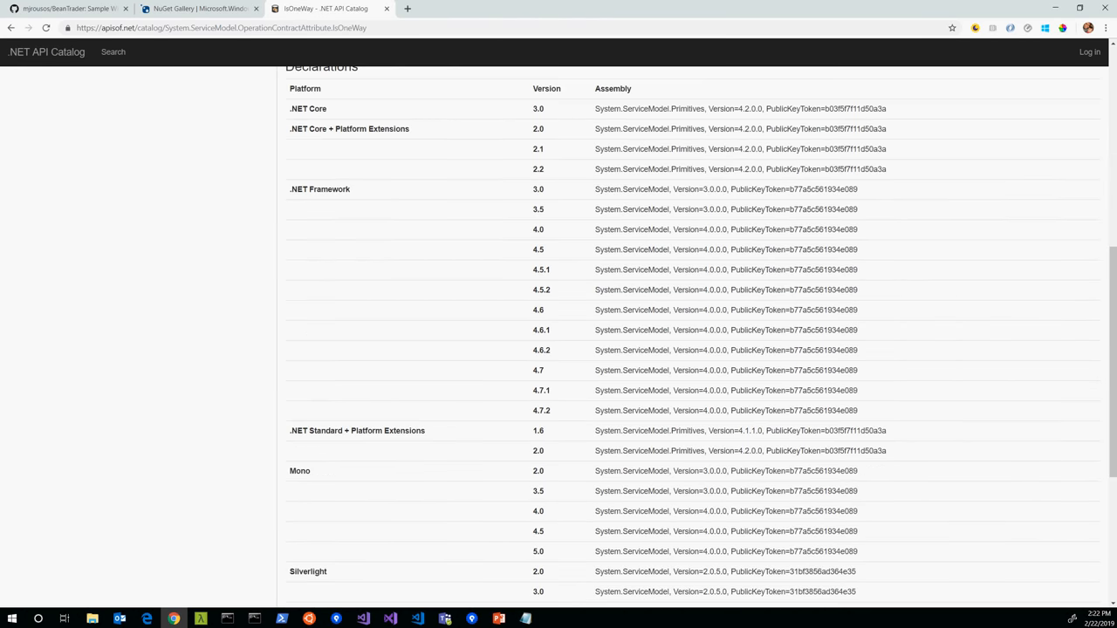
{"action": "scroll", "scroll_direction": "up", "scroll_amount": 3}
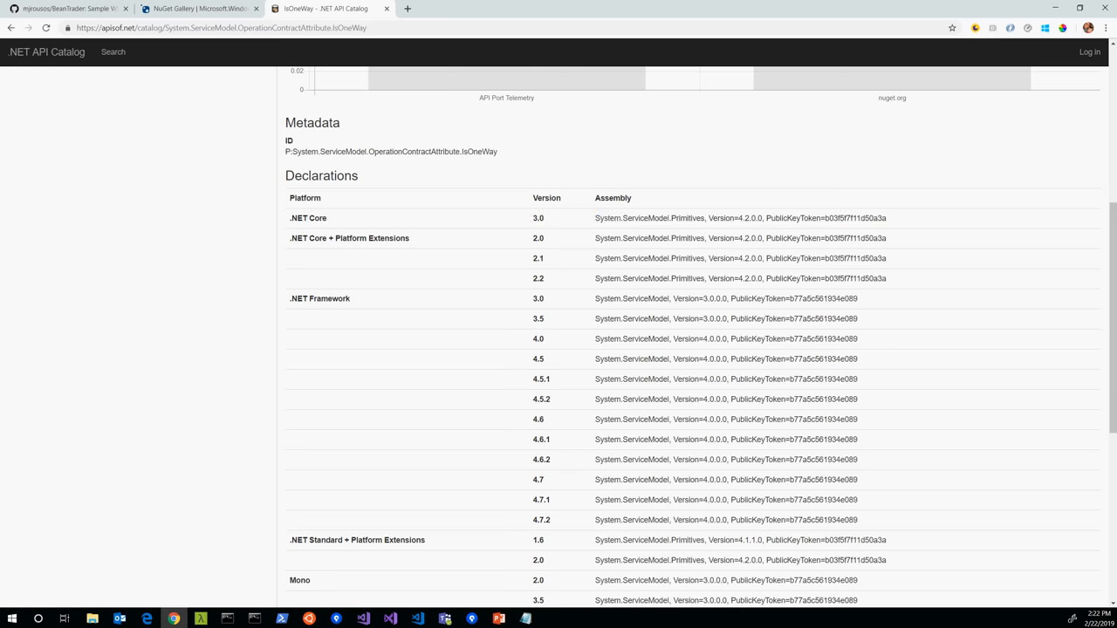
{"action": "scroll", "scroll_direction": "down", "scroll_amount": 3}
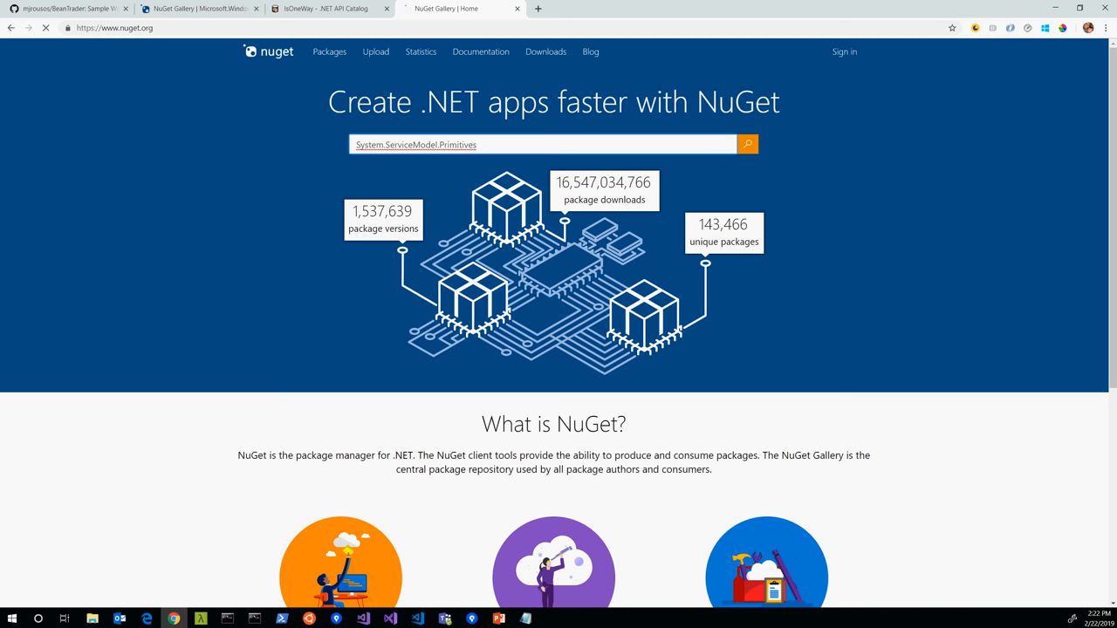
- View System.ServiceModel.Primitives 4.5.3 on NuGet, then broaden the search to System.ServiceModel
{"action": "left_click", "coordinate": [747, 144]}
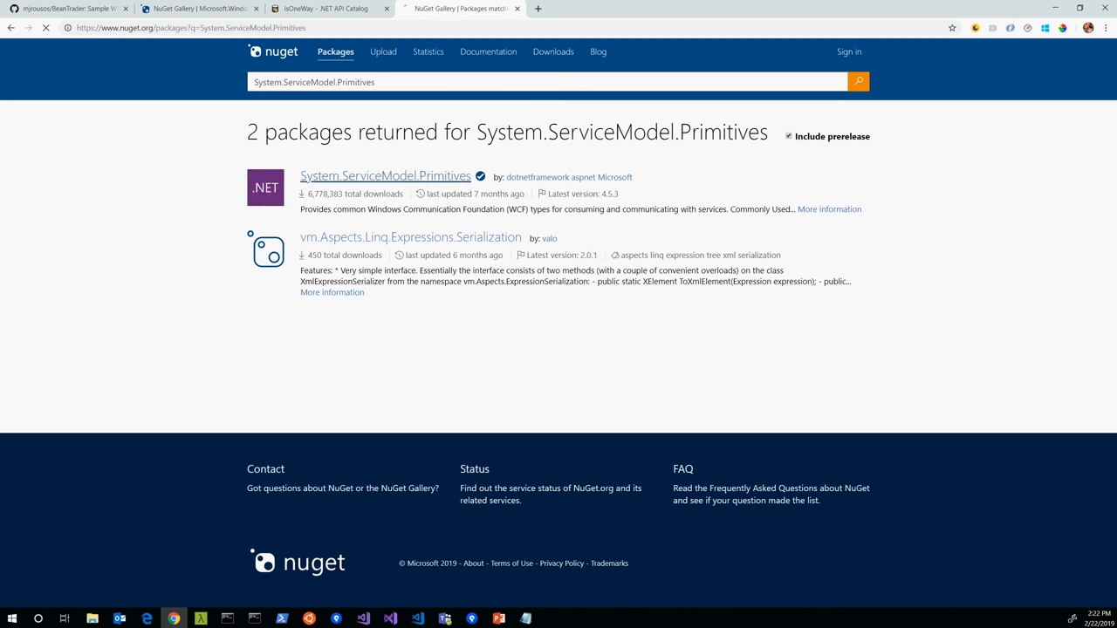
{"action": "left_click", "coordinate": [385, 176]}
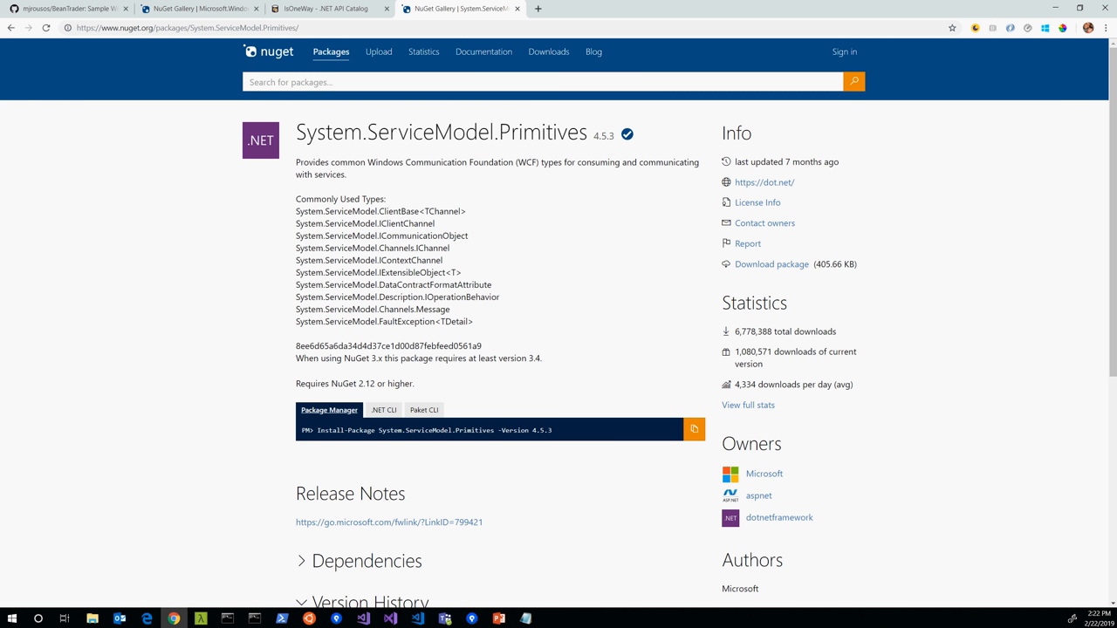
{"action": "double_click", "coordinate": [544, 132]}
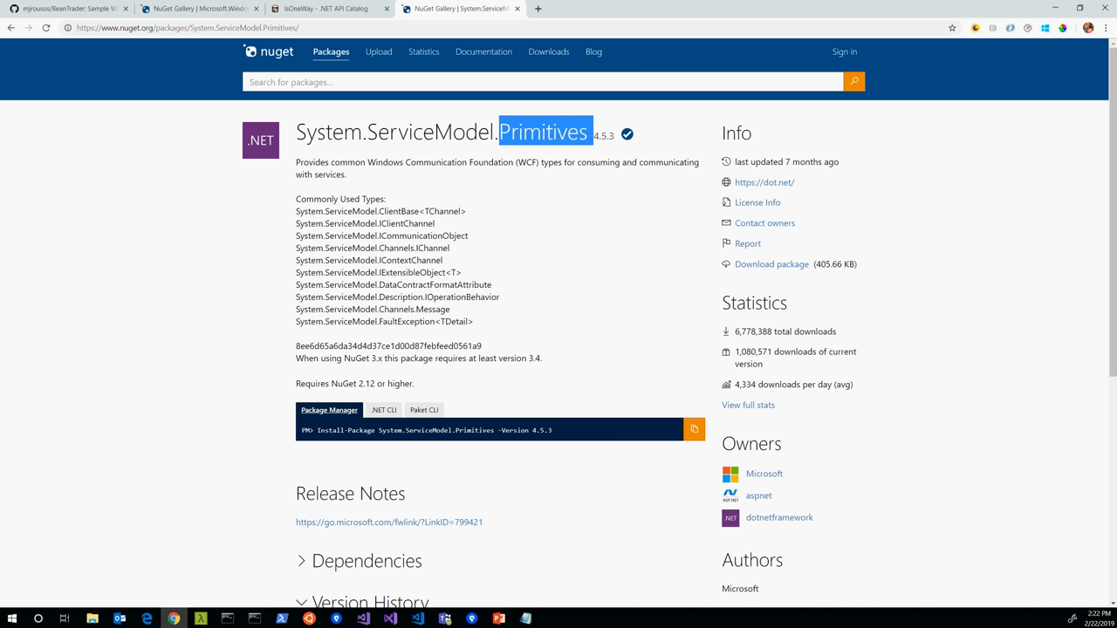
{"action": "double_click", "coordinate": [394, 131]}
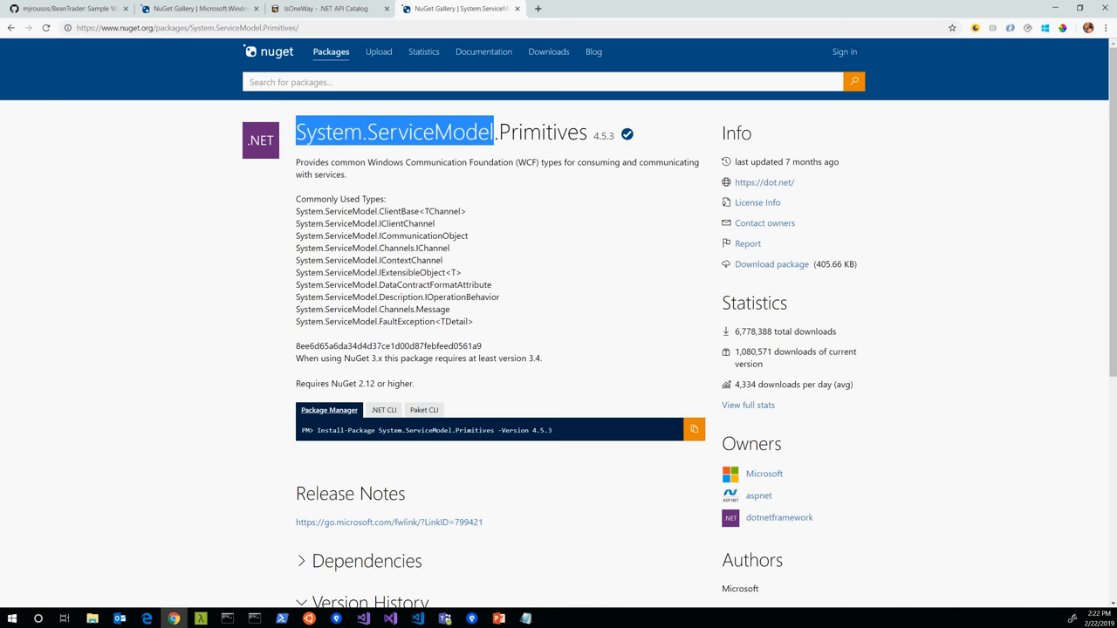
{"action": "left_click", "coordinate": [853, 81]}
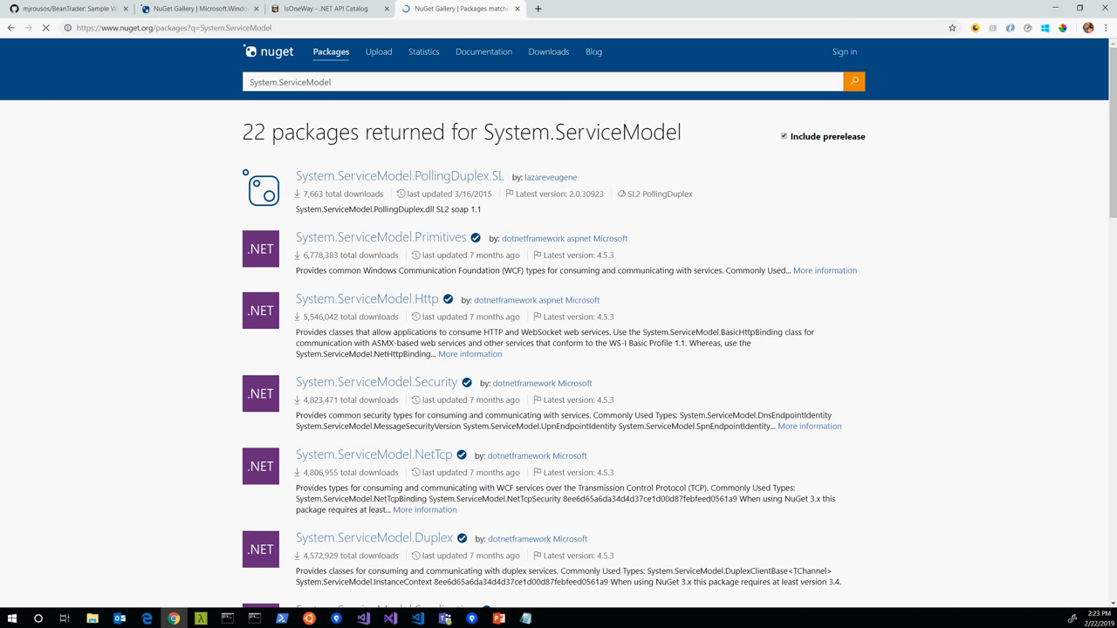
{"action": "scroll", "scroll_direction": "down", "scroll_amount": 3}
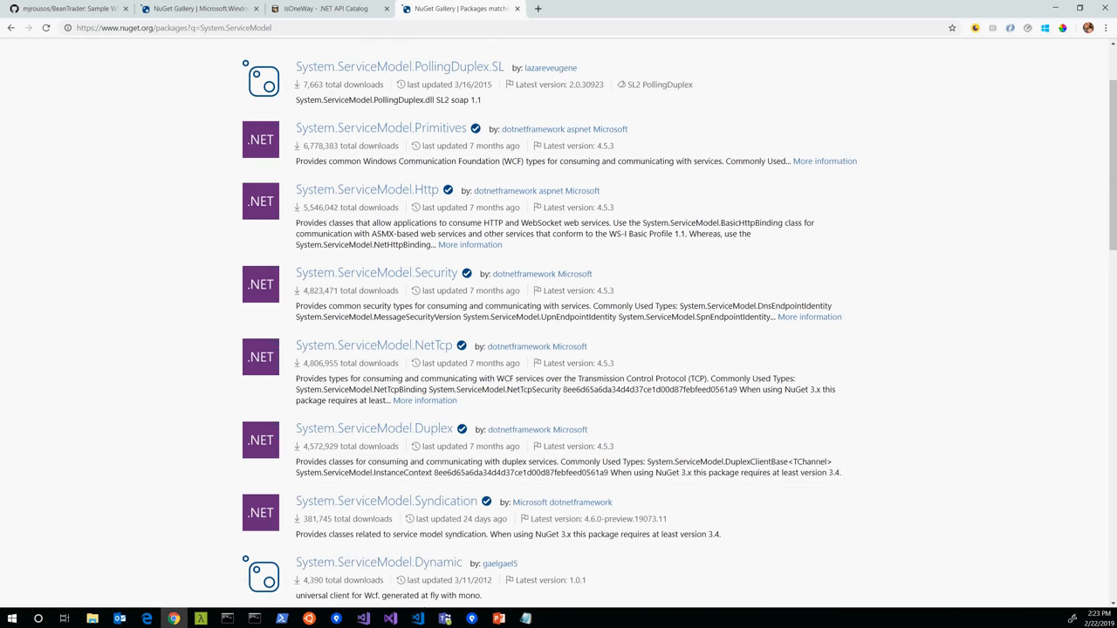
{"action": "mouse_move", "coordinate": [373, 345]}
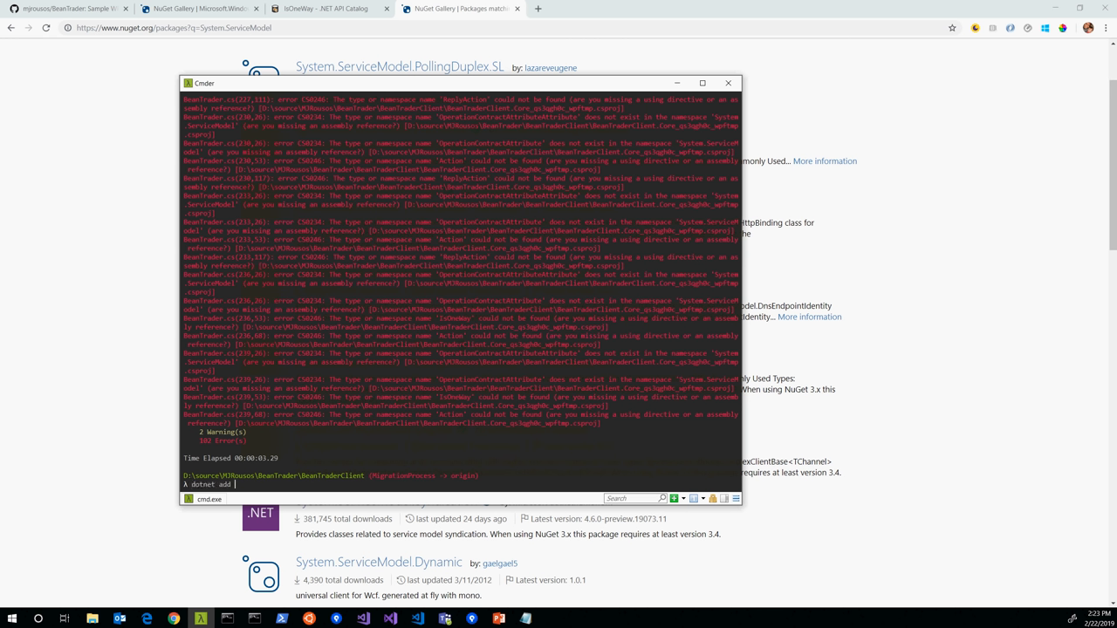
- Add package System.ServiceModel.Duplex to BeanTraderClient.Core.csproj with dotnet add, then System.ServiceModel.NetTcp
{"action": "type", "text": "BeanTraderClient.Core.csproj"}
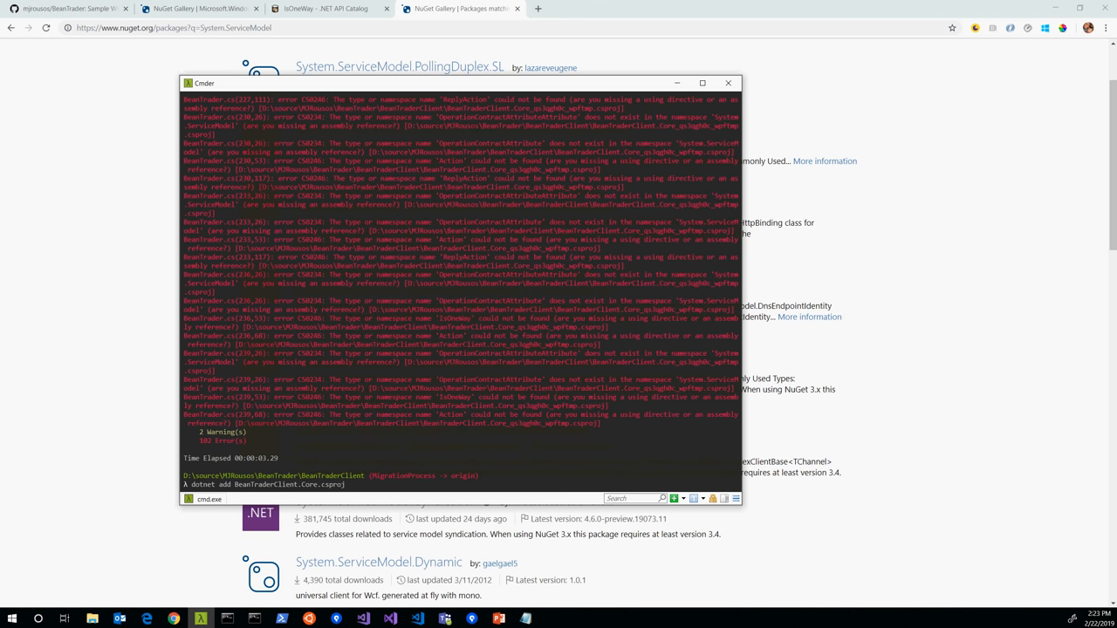
{"action": "type", "text": "package System.ServiceModel.Duple"}
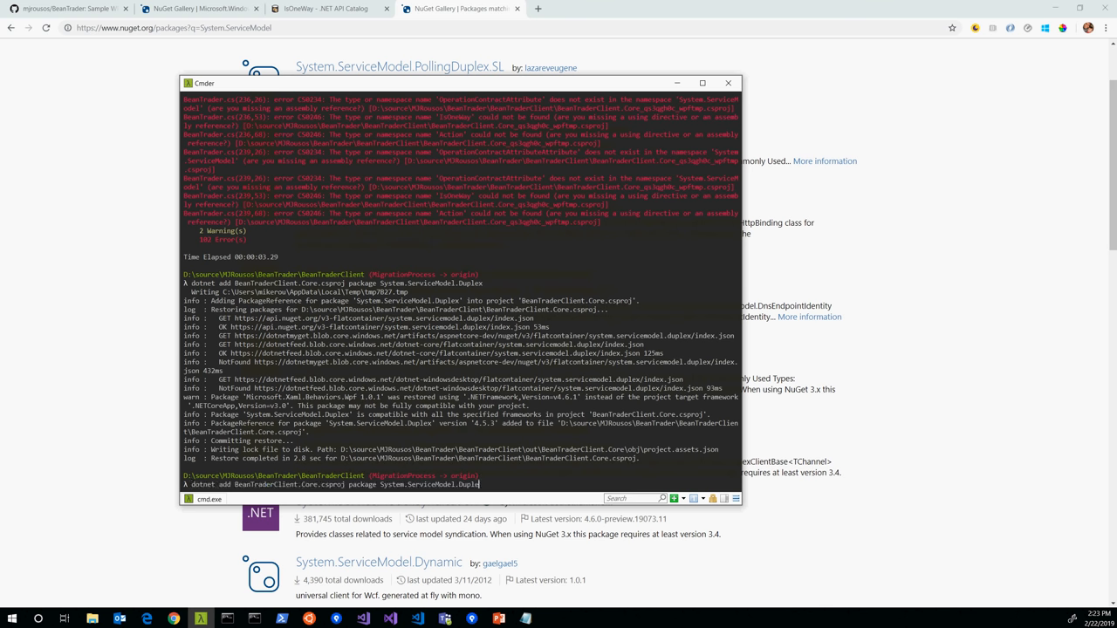
{"action": "type", "text": "NetTc"}
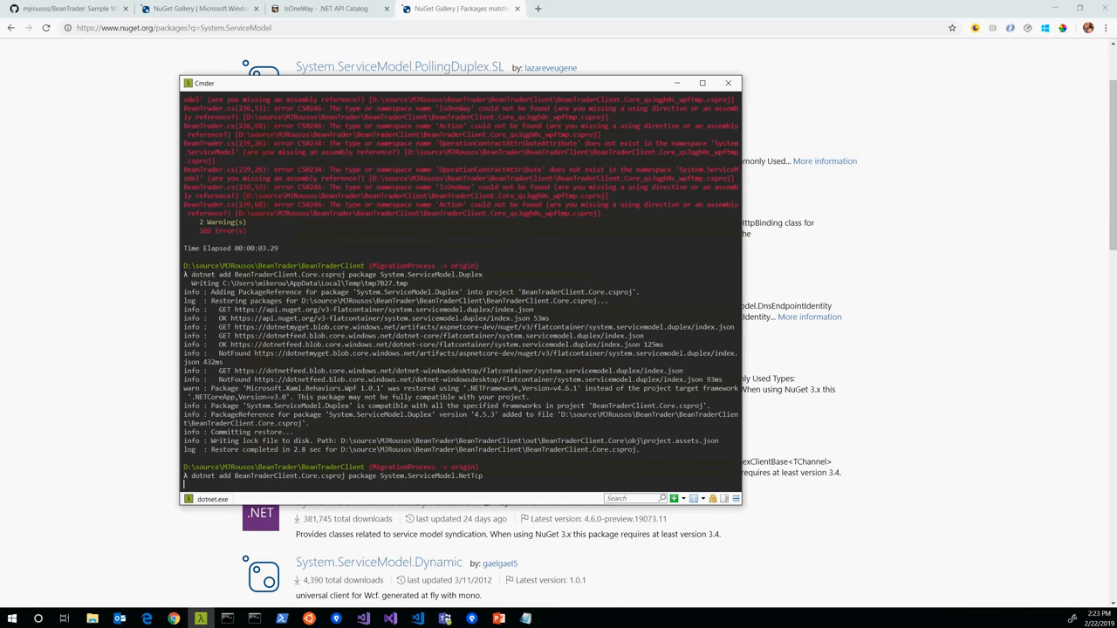
{"action": "scroll", "scroll_direction": "down", "scroll_amount": 3}
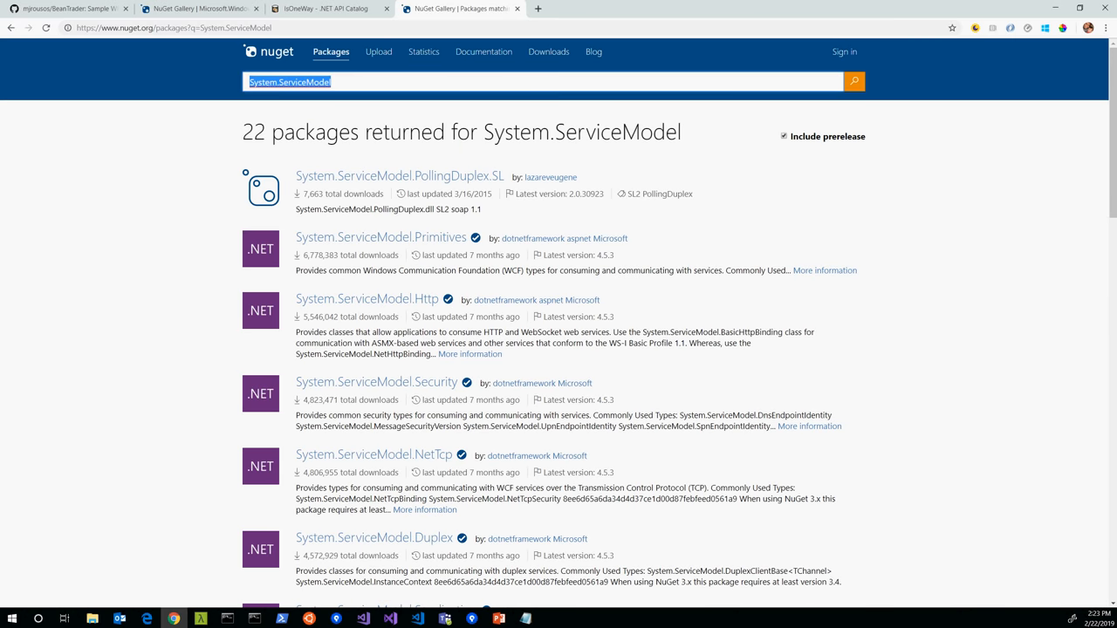
- Find Microsoft.Windows.Compatibility 2.1.0-preview on nuget.org and browse its .NETCoreApp 2.0 dependencies
{"action": "type", "text": "Microsoft.Windows.Compatibility"}
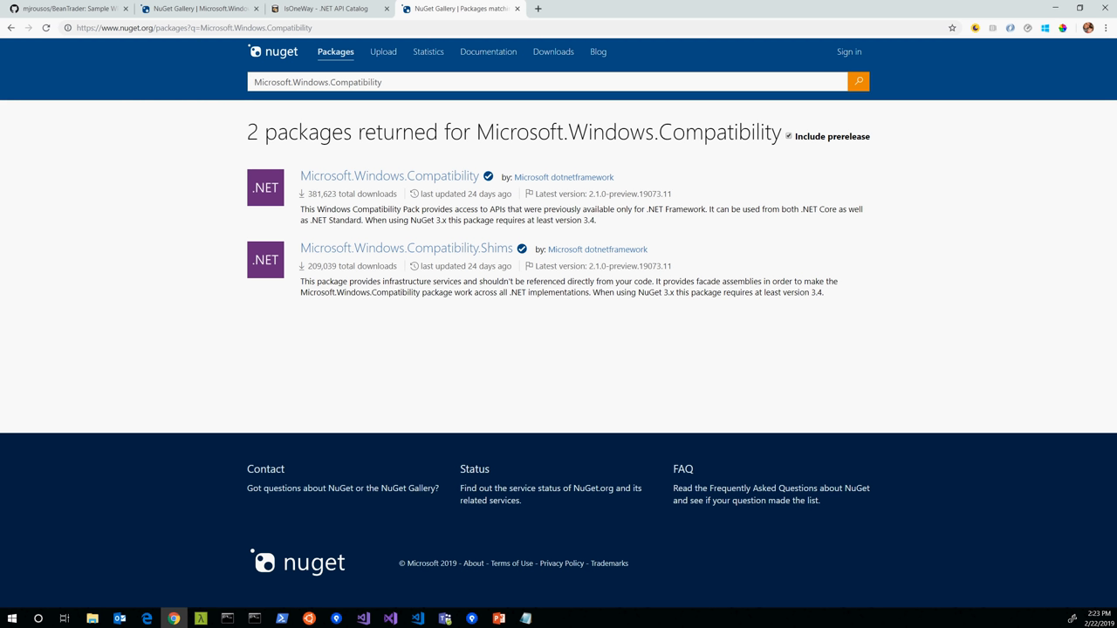
{"action": "left_click", "coordinate": [389, 175]}
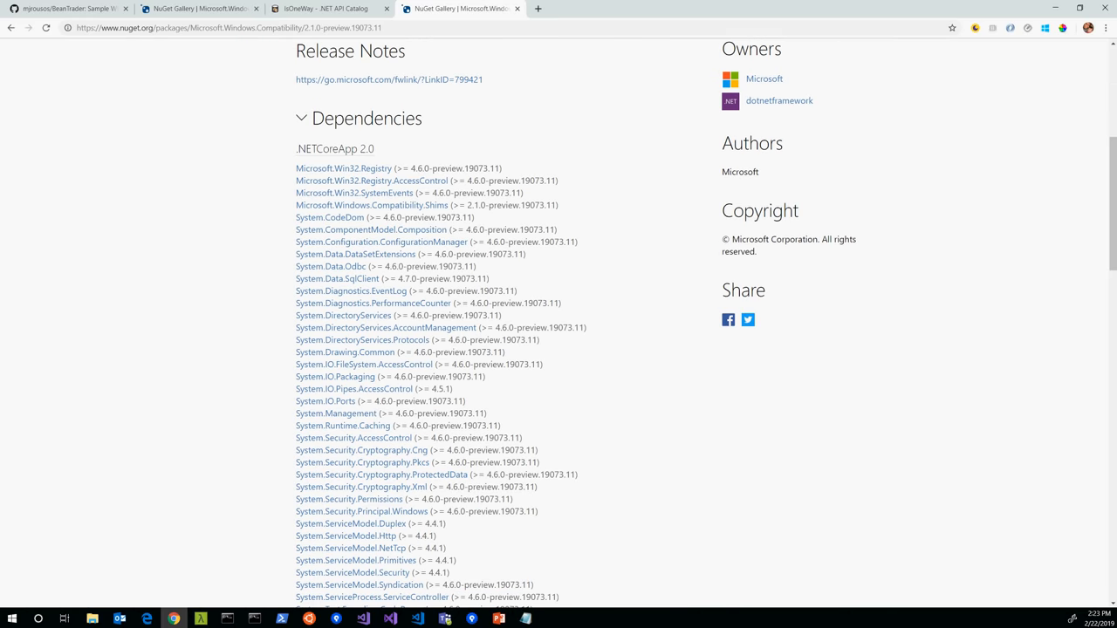
{"action": "scroll", "scroll_direction": "down", "scroll_amount": 3}
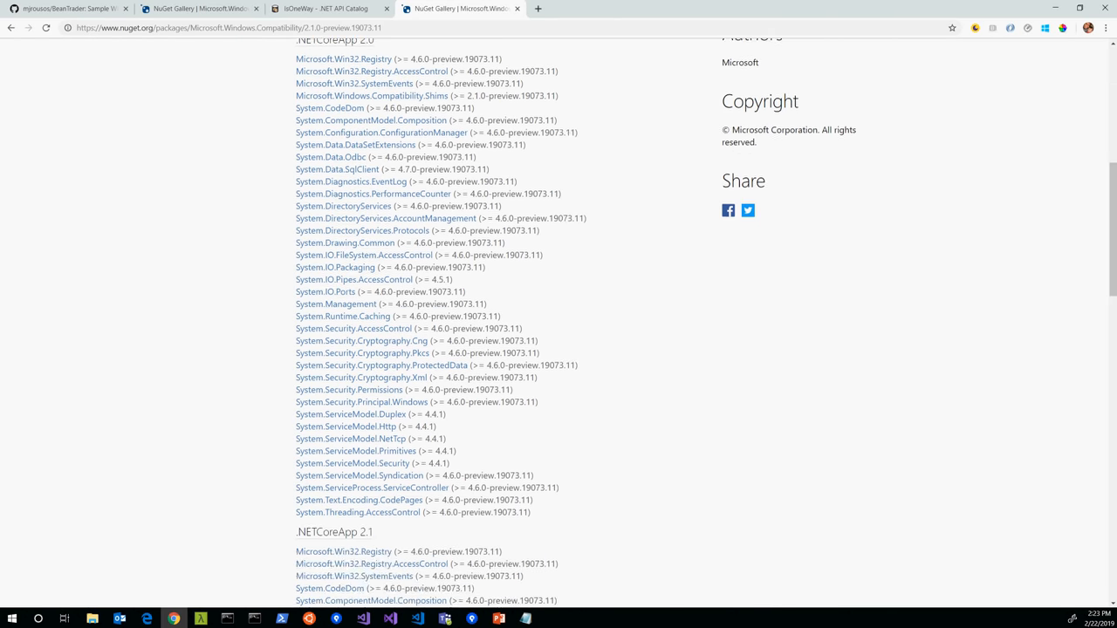
{"action": "scroll", "scroll_direction": "up", "scroll_amount": 3}
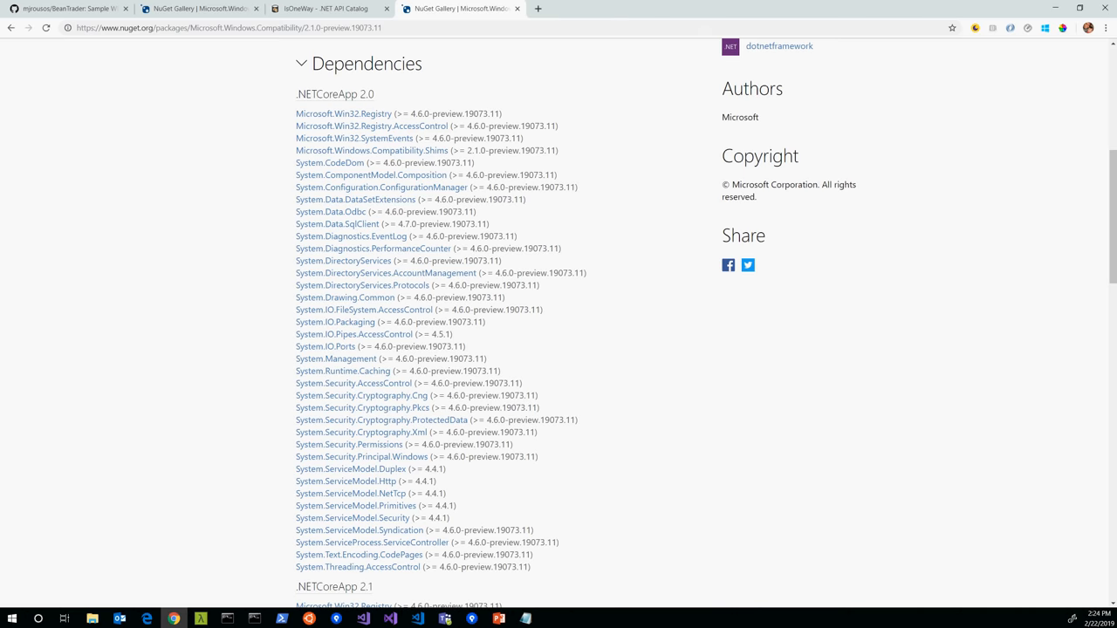
{"action": "scroll", "scroll_direction": "up", "scroll_amount": 3}
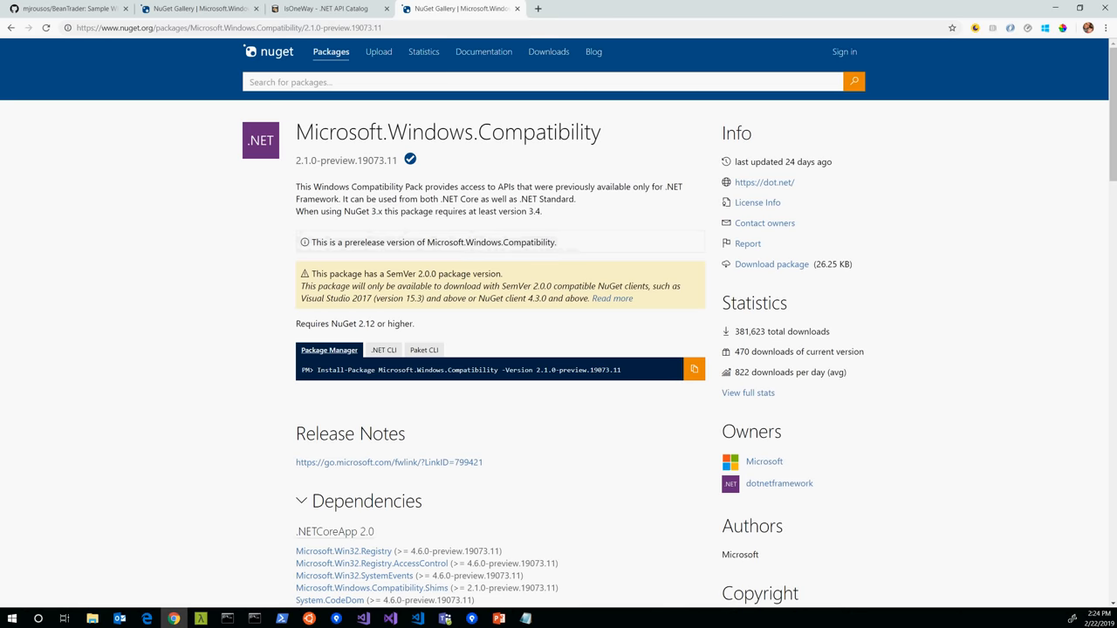
{"action": "scroll", "scroll_direction": "down", "scroll_amount": 3}
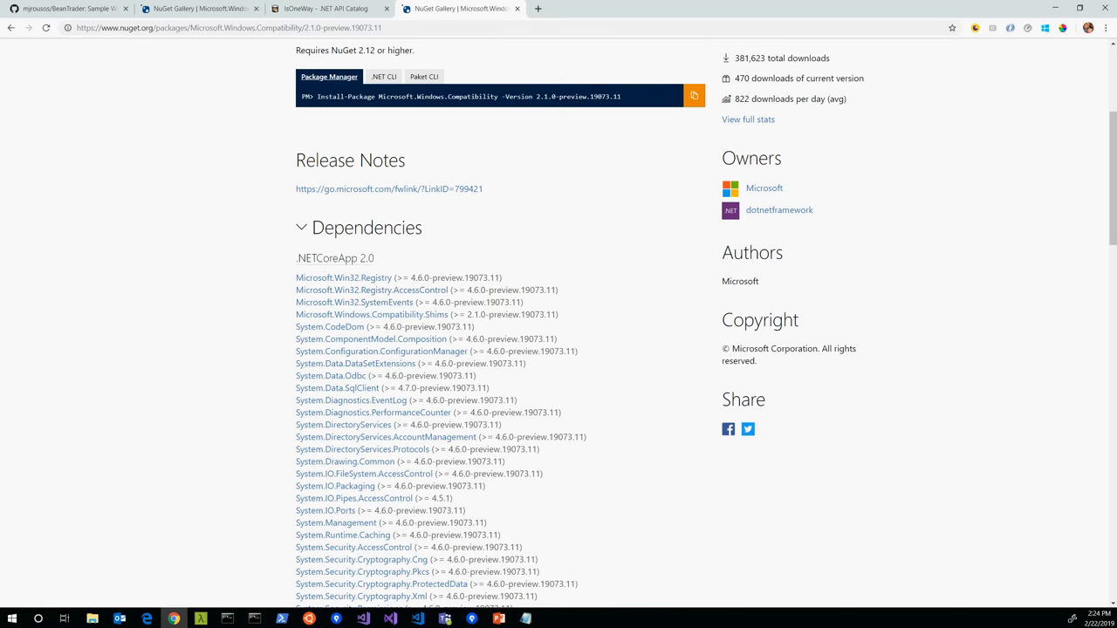
{"action": "scroll", "scroll_direction": "down", "scroll_amount": 3}
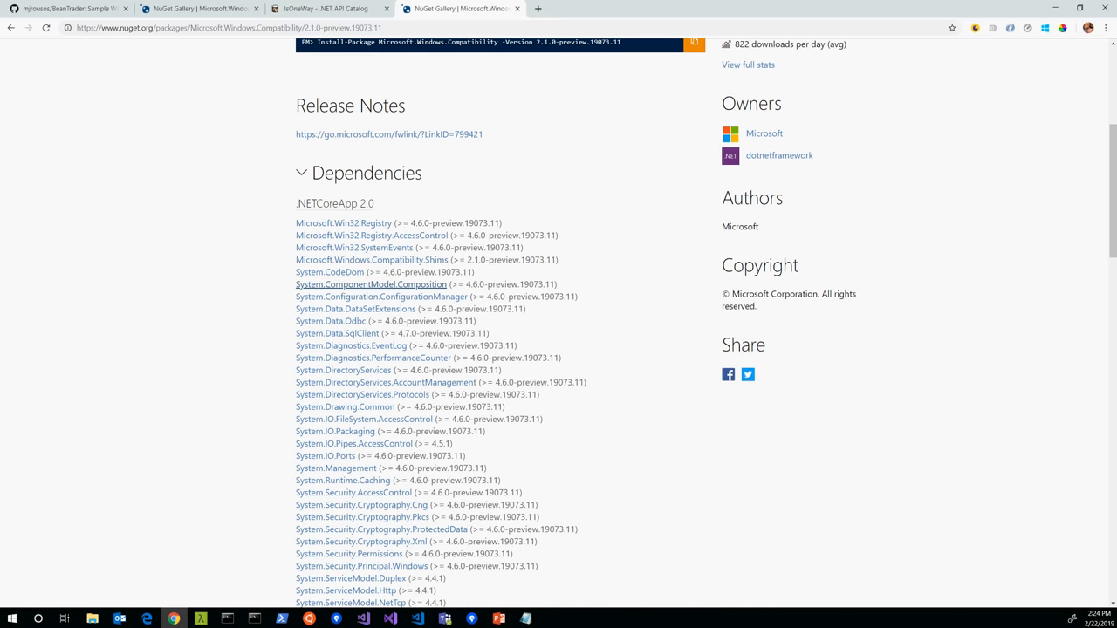
{"action": "mouse_move", "coordinate": [385, 382]}
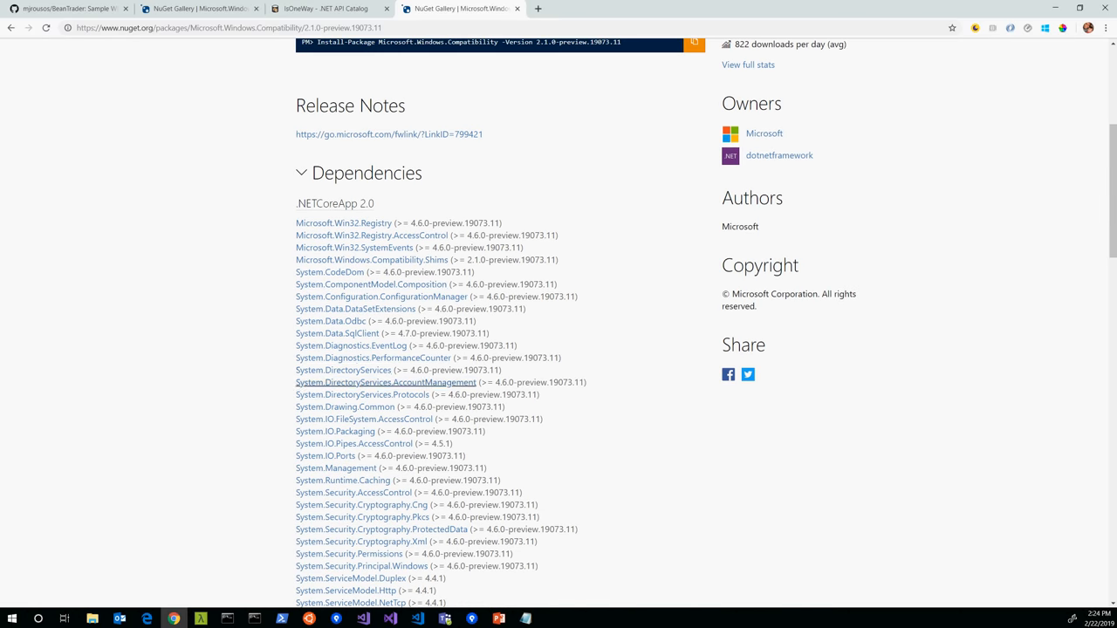
{"action": "scroll", "scroll_direction": "down", "scroll_amount": 3}
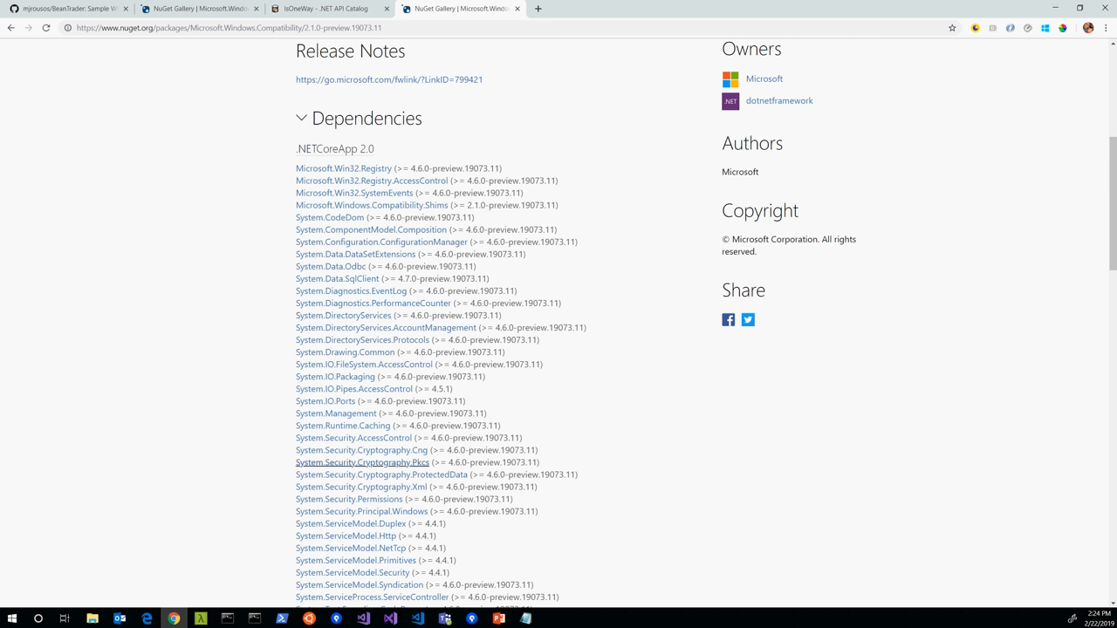
{"action": "scroll", "scroll_direction": "down", "scroll_amount": 3}
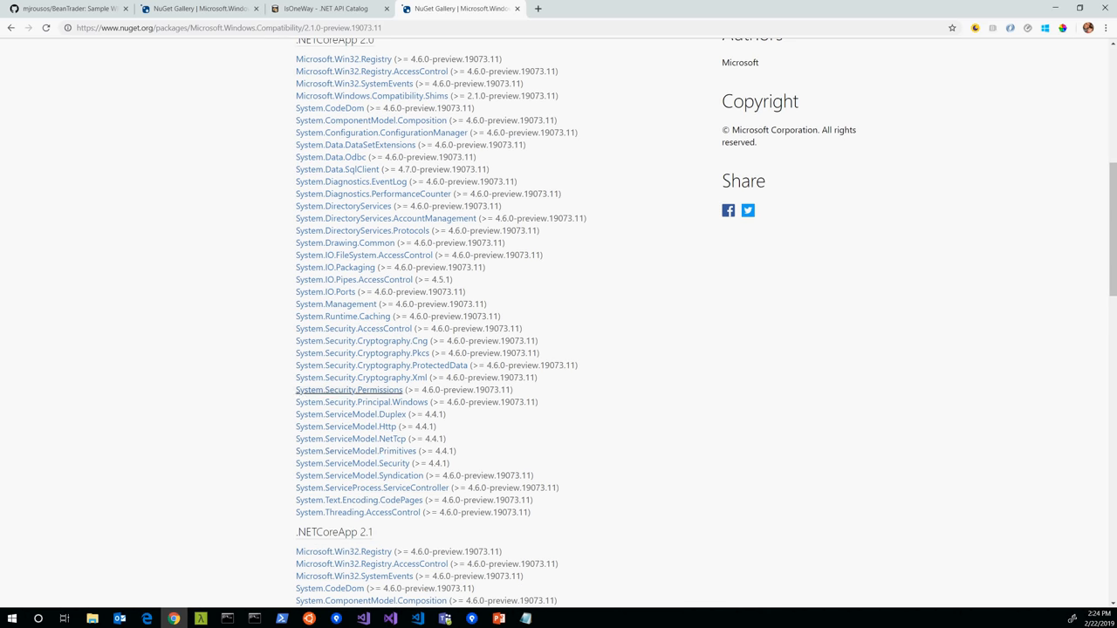
{"action": "mouse_move", "coordinate": [357, 512]}
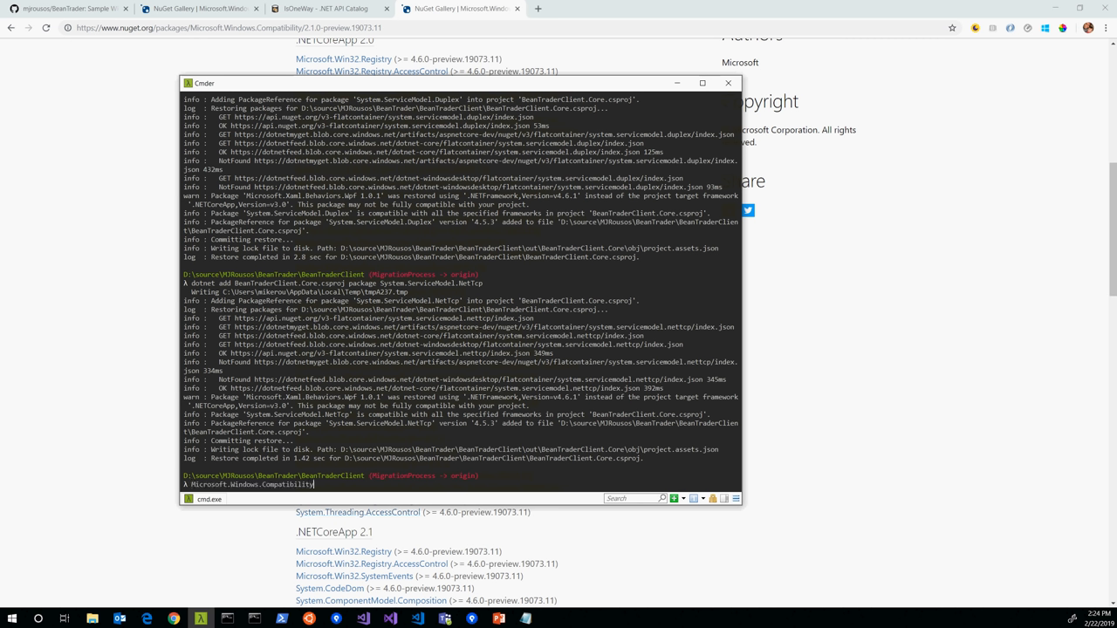
- Add Microsoft.Windows.Compatibility to BeanTraderClient.Core and build, hitting a CS0535 error in OldUnusedViewModel.cs
{"action": "type", "text": "dotnet add BeanTraderClient.Core.csproj package System.ServiceModel.NetTcp"}
{"action": "type", "text": "dotnet build BeanTraderClient.Core.csproj"}
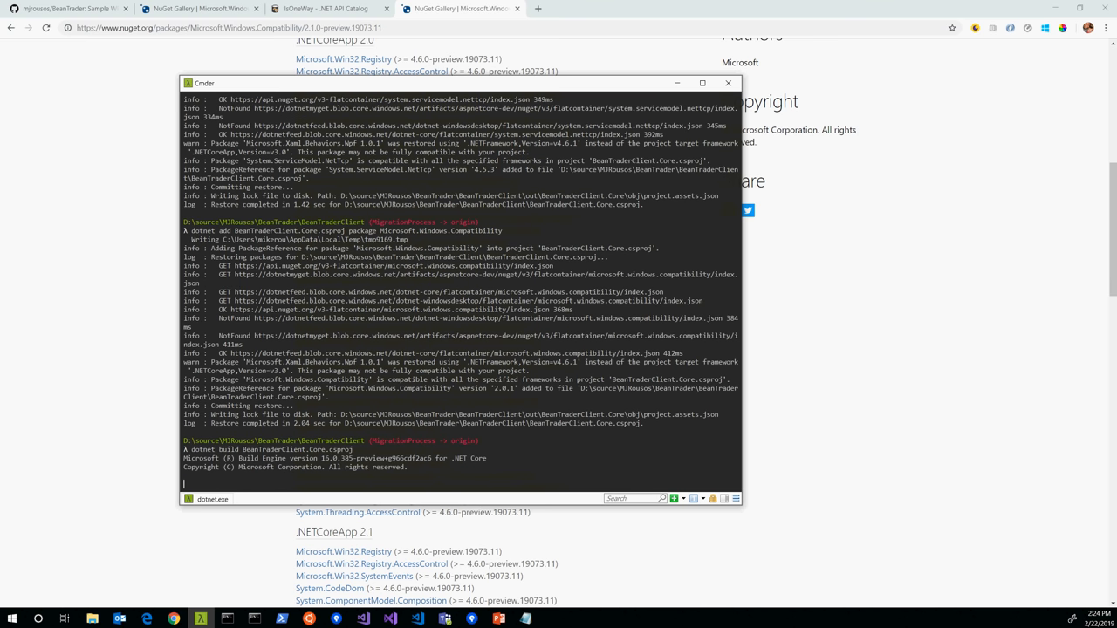
{"action": "scroll", "scroll_direction": "down", "scroll_amount": 3}
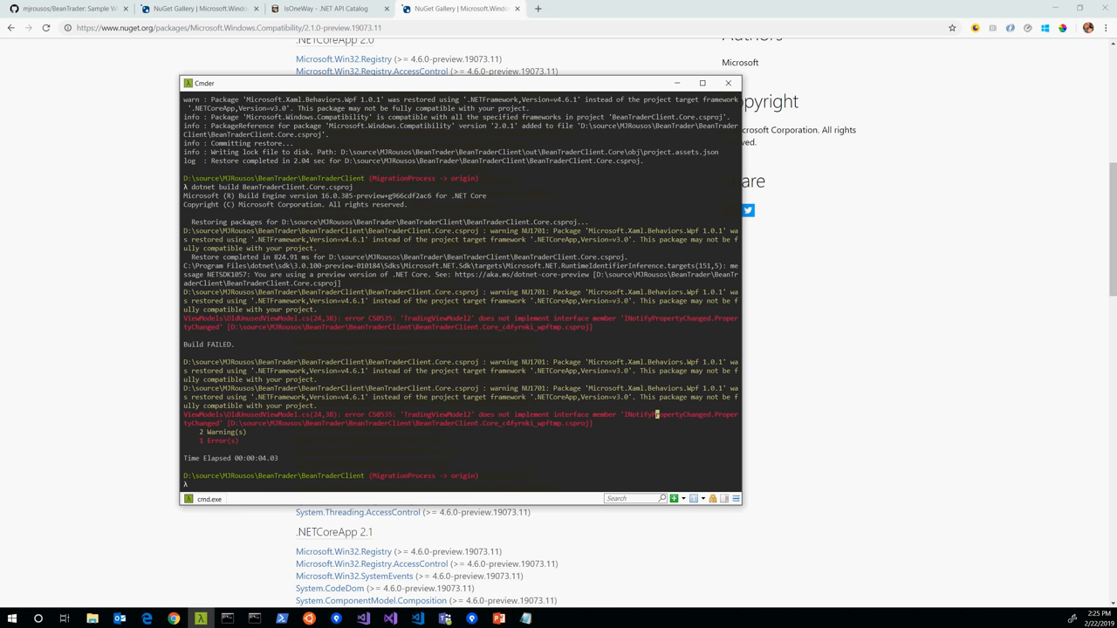
- Locate OldUnusedViewModel.cs from the build error among the Core project's ViewModels files
{"action": "double_click", "coordinate": [260, 415]}
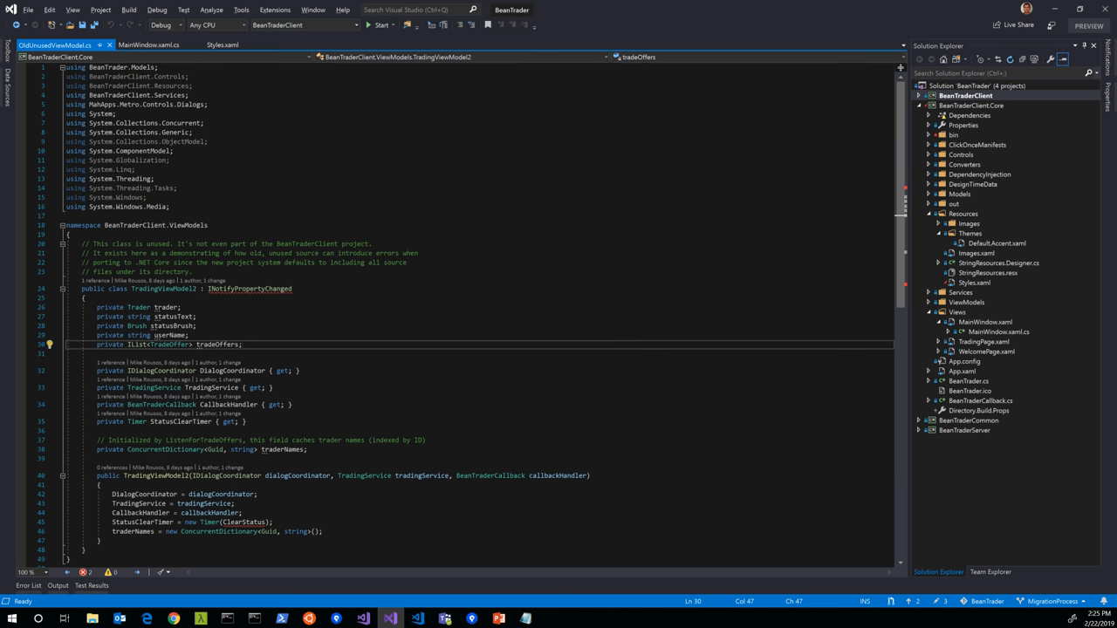
{"action": "mouse_move", "coordinate": [250, 288]}
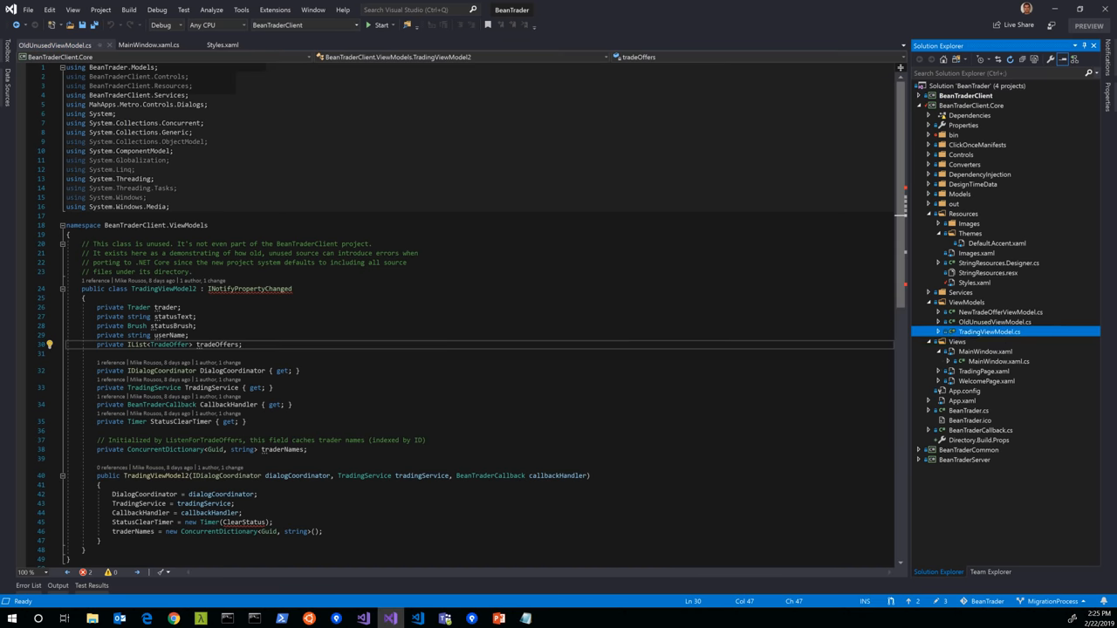
{"action": "left_click", "coordinate": [989, 322]}
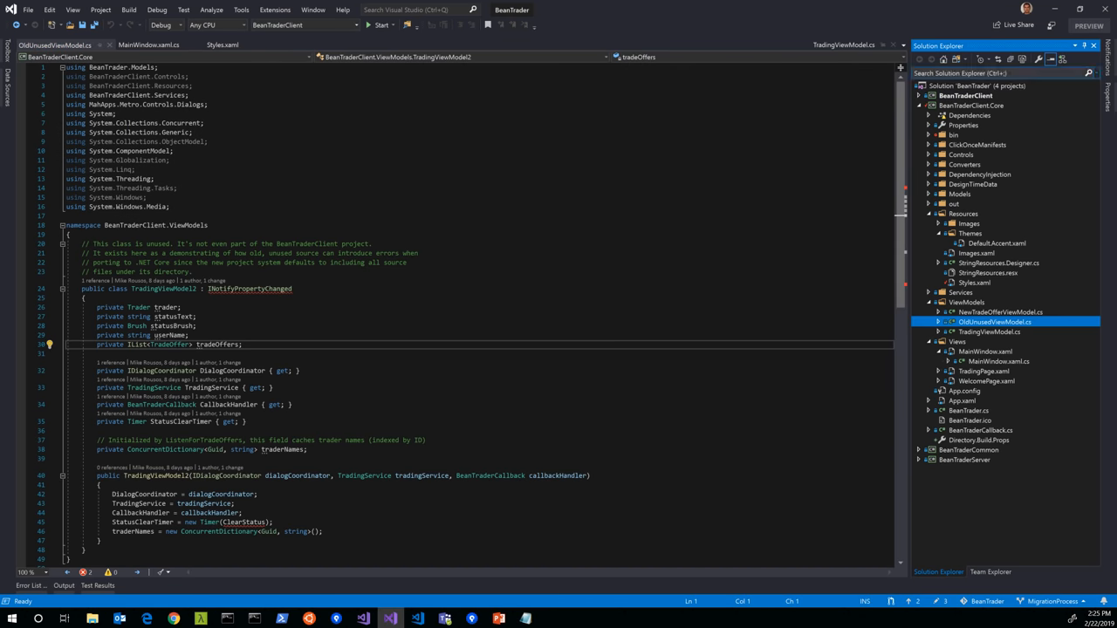
{"action": "left_click", "coordinate": [928, 95]}
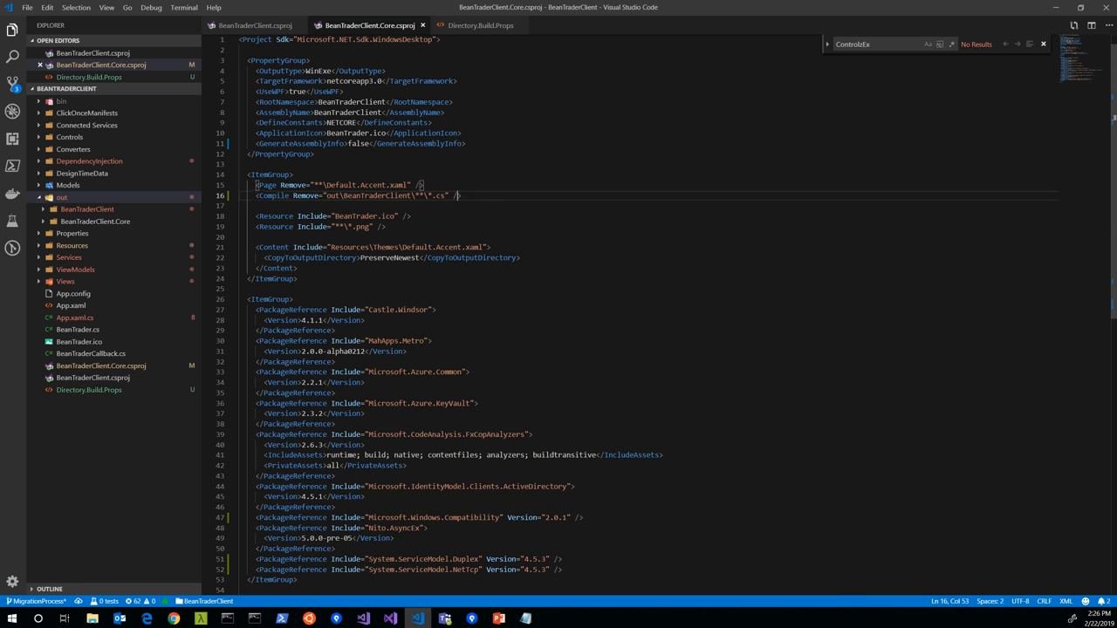
{"action": "type", "text": ">"}
{"action": "key", "text": "Enter"}
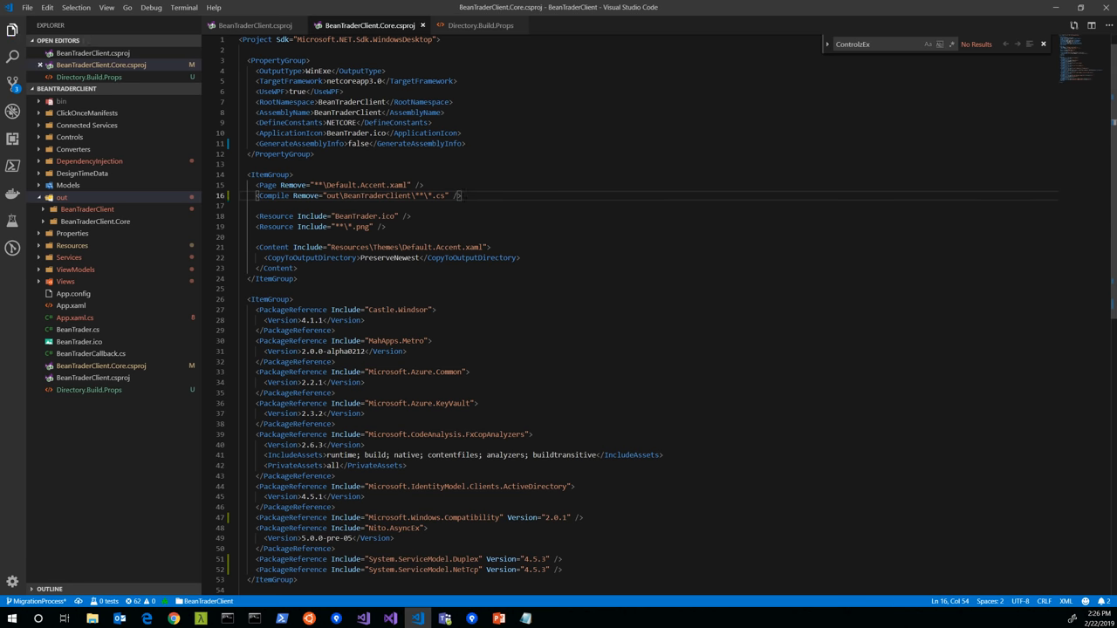
{"action": "double_click", "coordinate": [377, 196]}
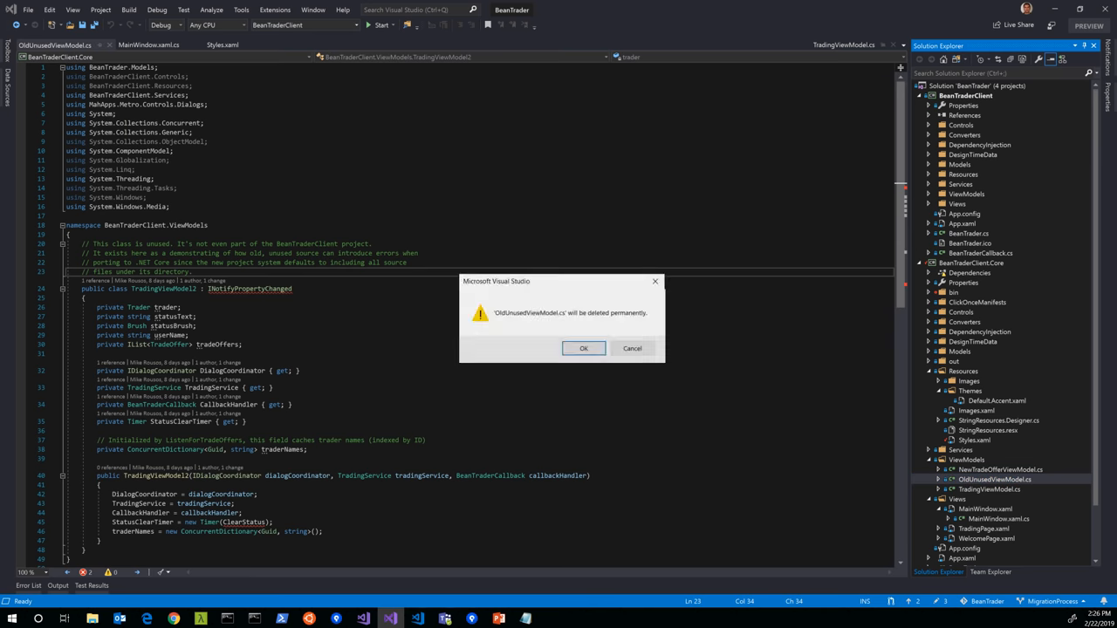
- Confirm permanent deletion of OldUnusedViewModel.cs from the ViewModels folder
{"action": "left_click", "coordinate": [583, 348]}
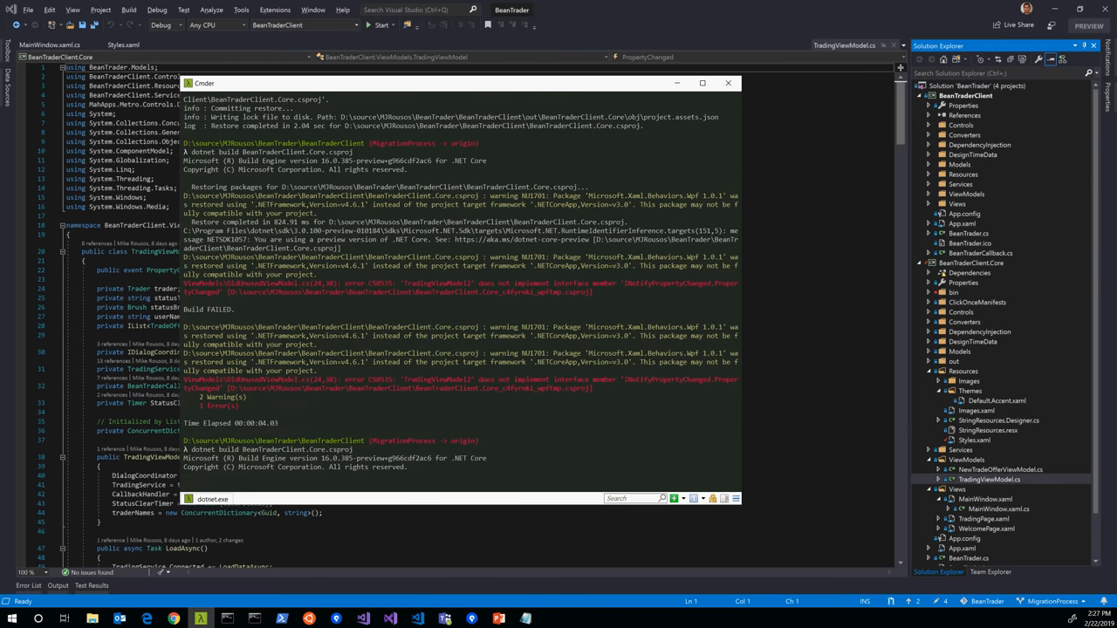
{"action": "scroll", "scroll_direction": "down", "scroll_amount": 3}
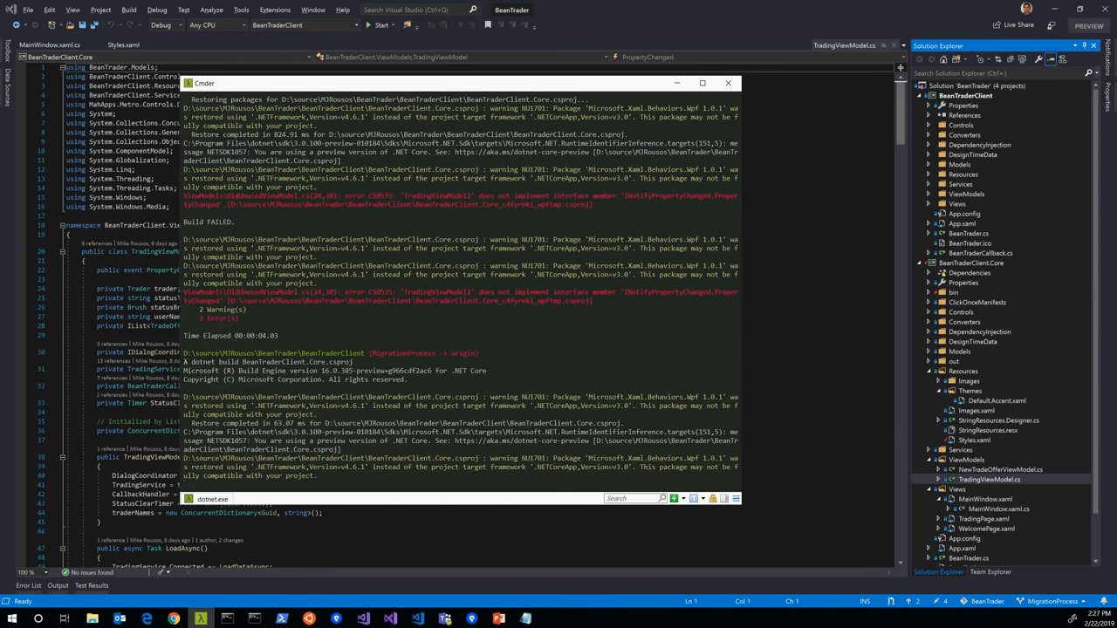